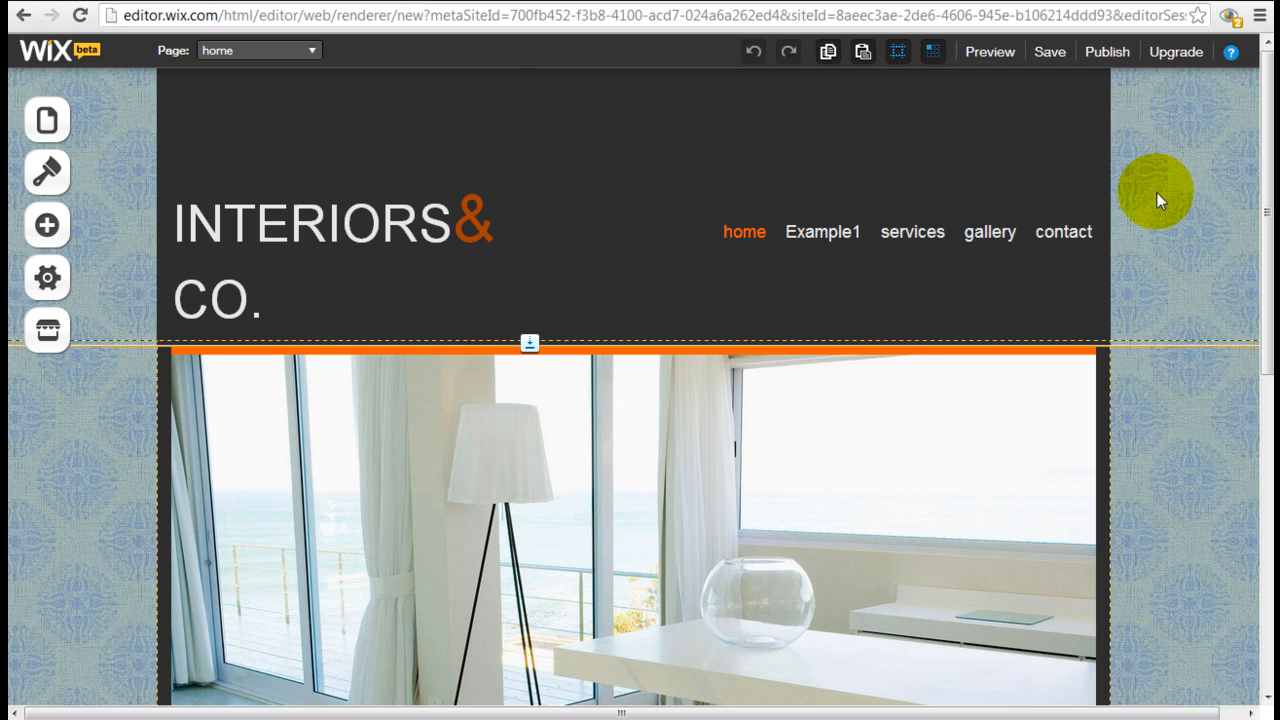
mouse_move(186, 213)
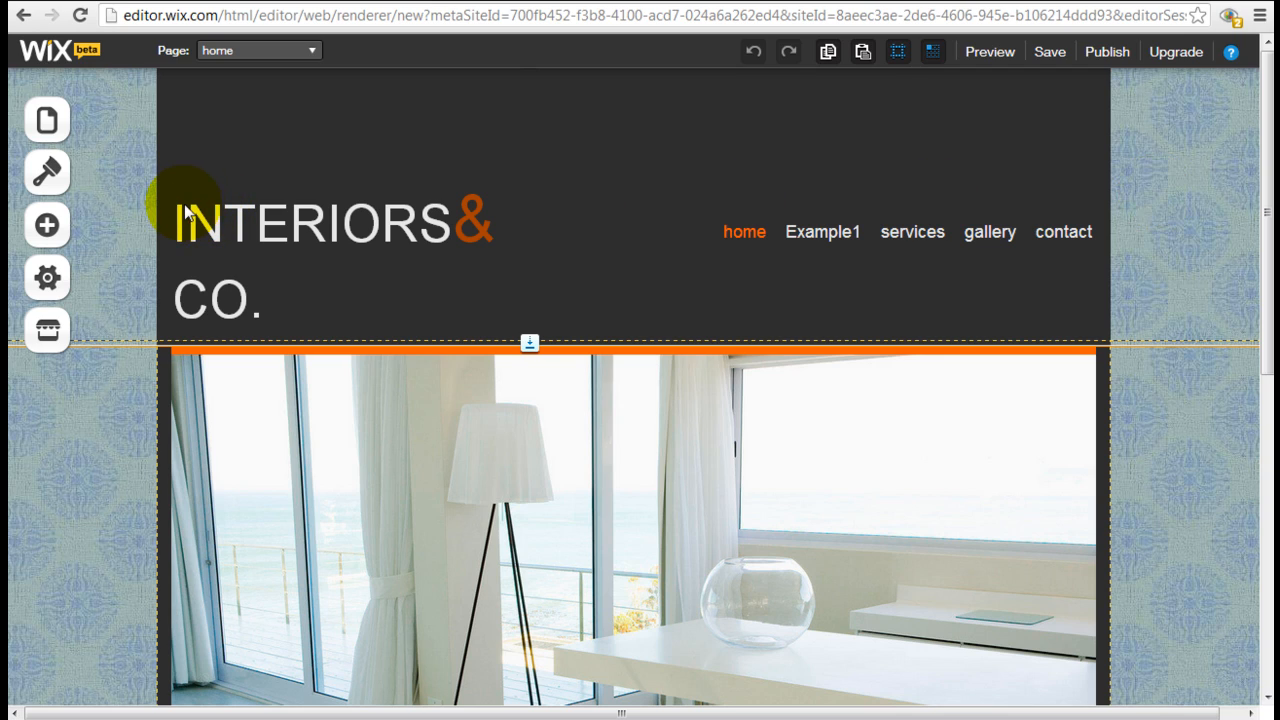
mouse_move(140, 205)
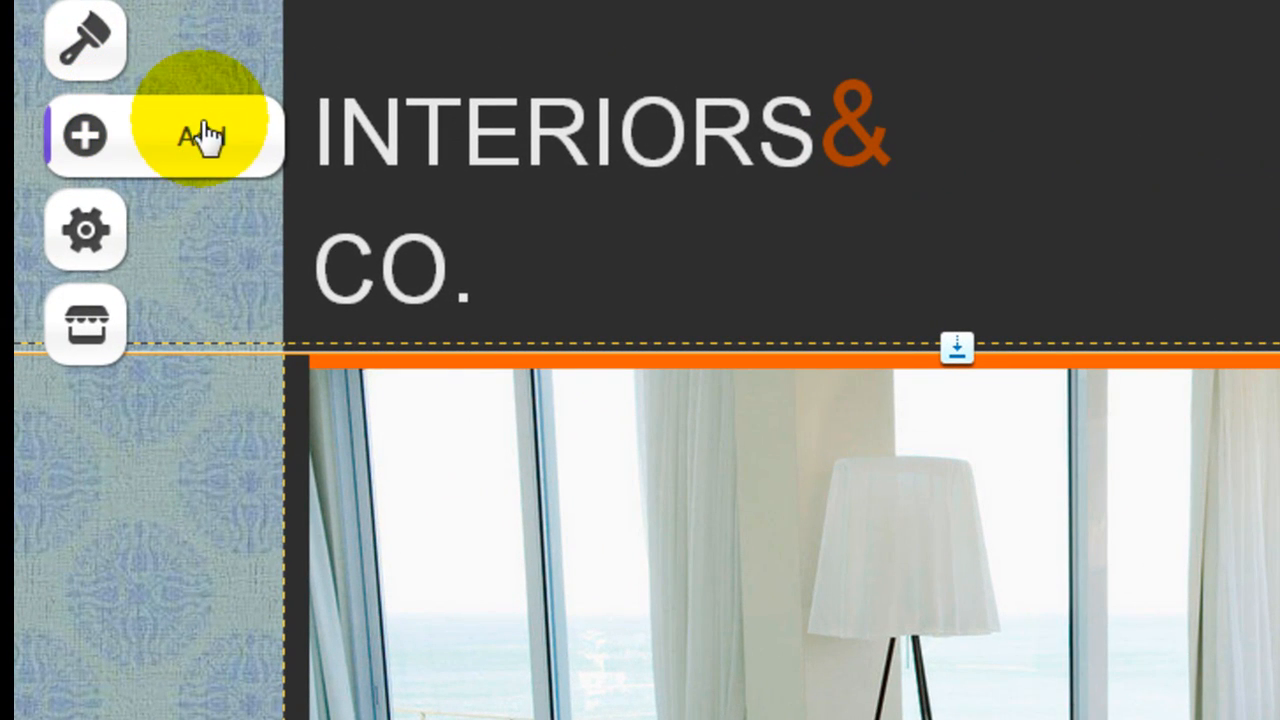
Browse the list of elements available to add to the page
left_click(85, 135)
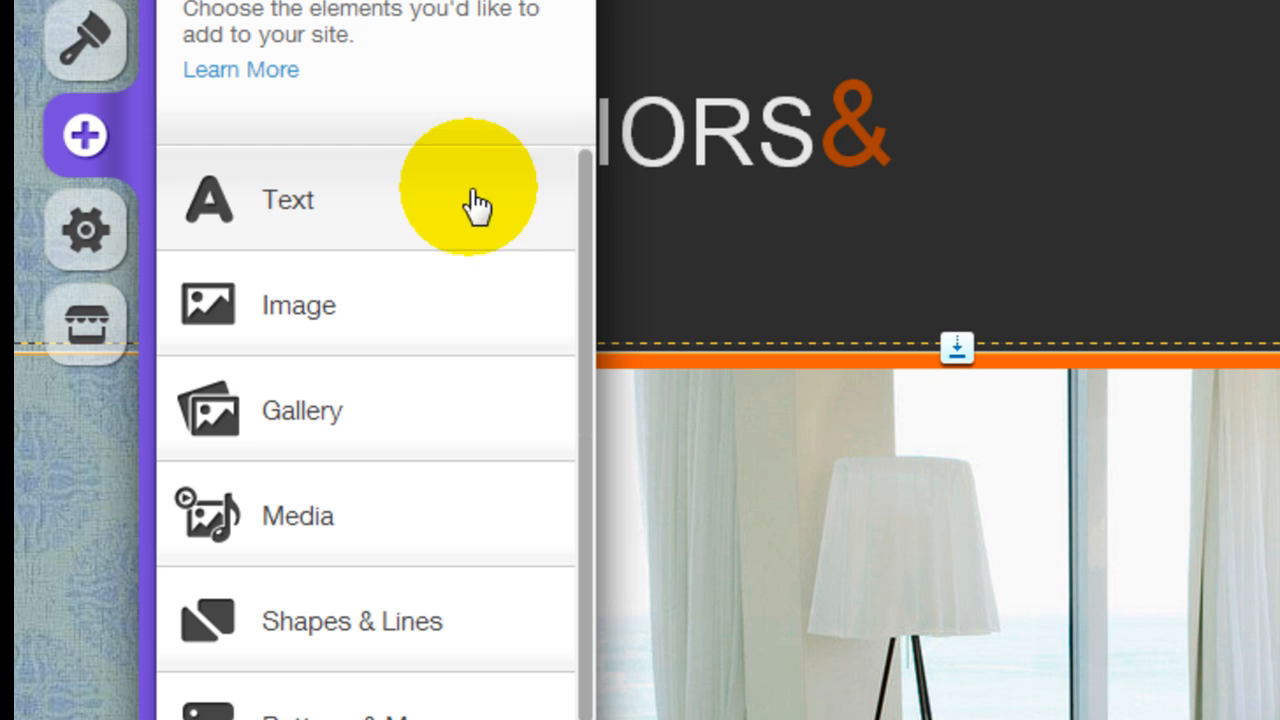
scroll("down", 3)
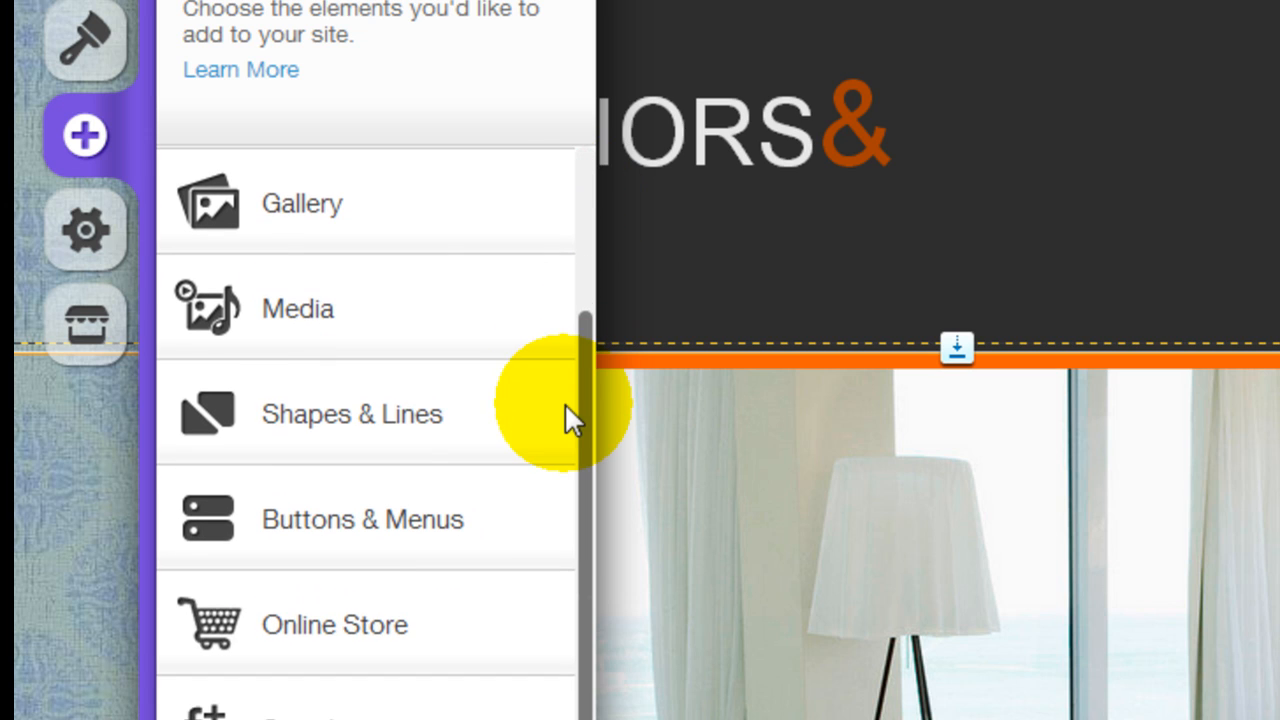
scroll("up", 3)
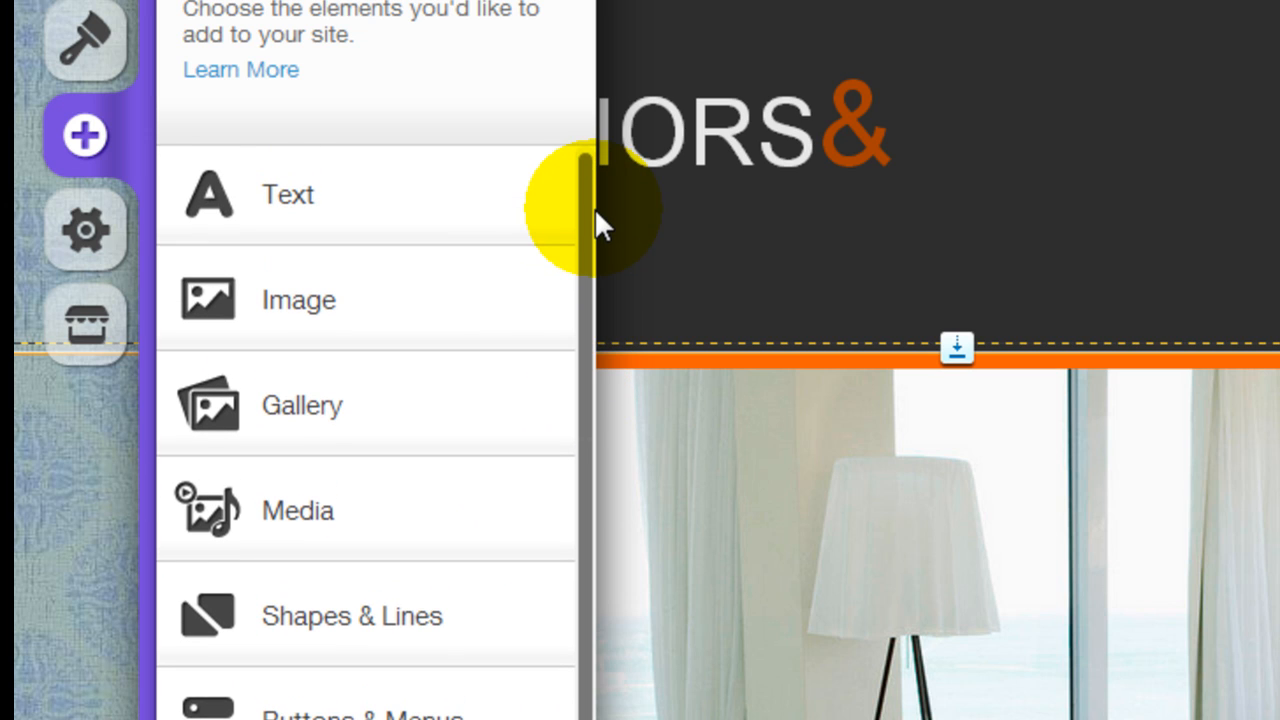
mouse_move(570, 10)
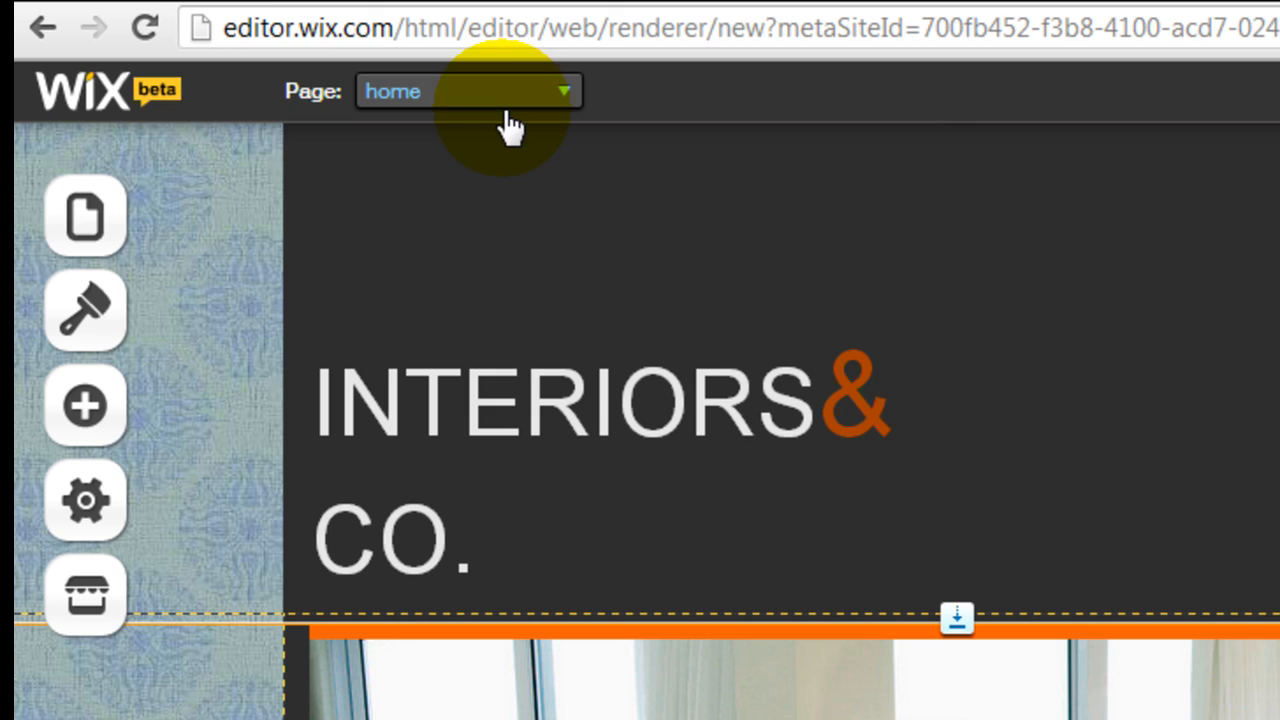
Preview the About2, Services2 and Contact Form layouts, then choose the Blank layout
left_click(85, 217)
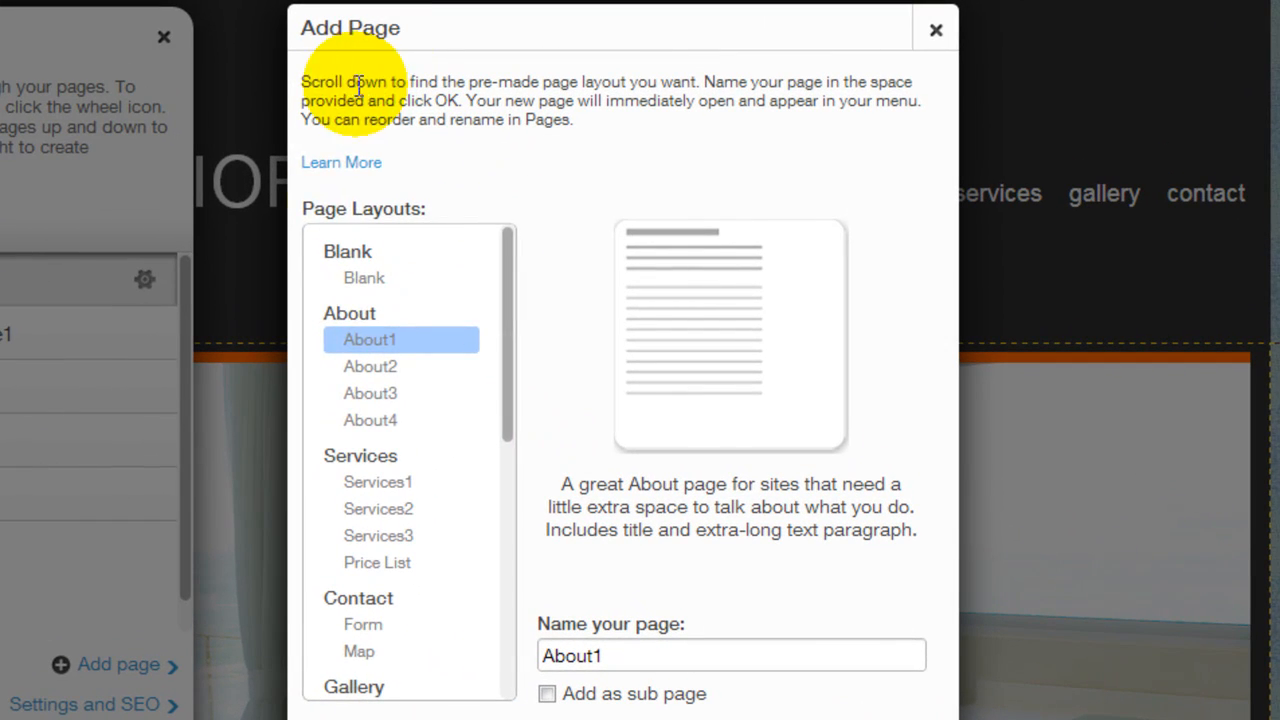
scroll("down", 3)
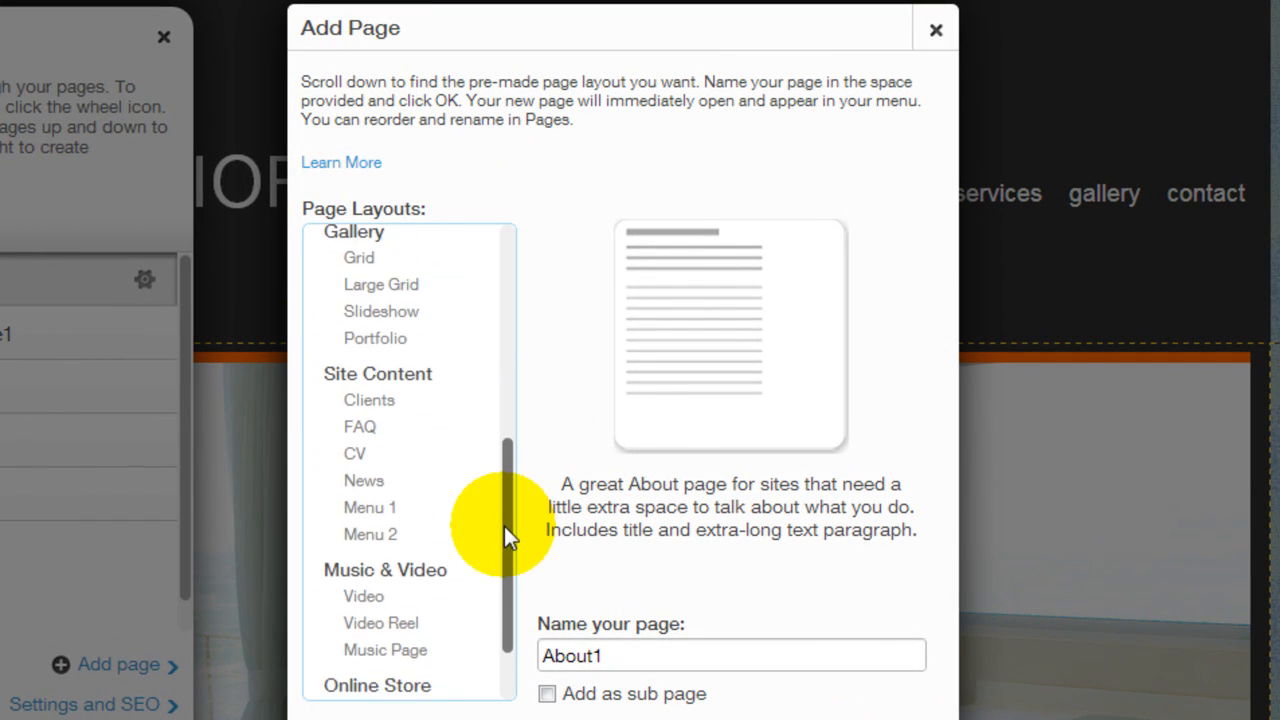
left_click(401, 343)
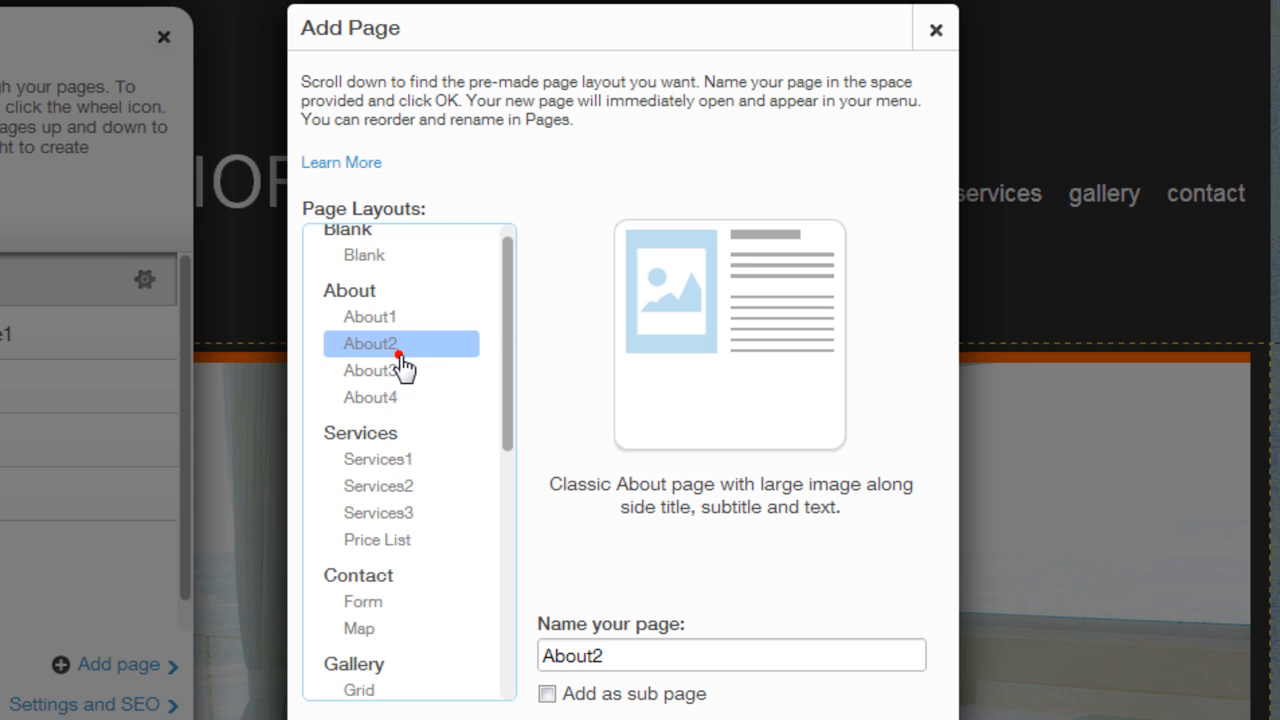
left_click(378, 485)
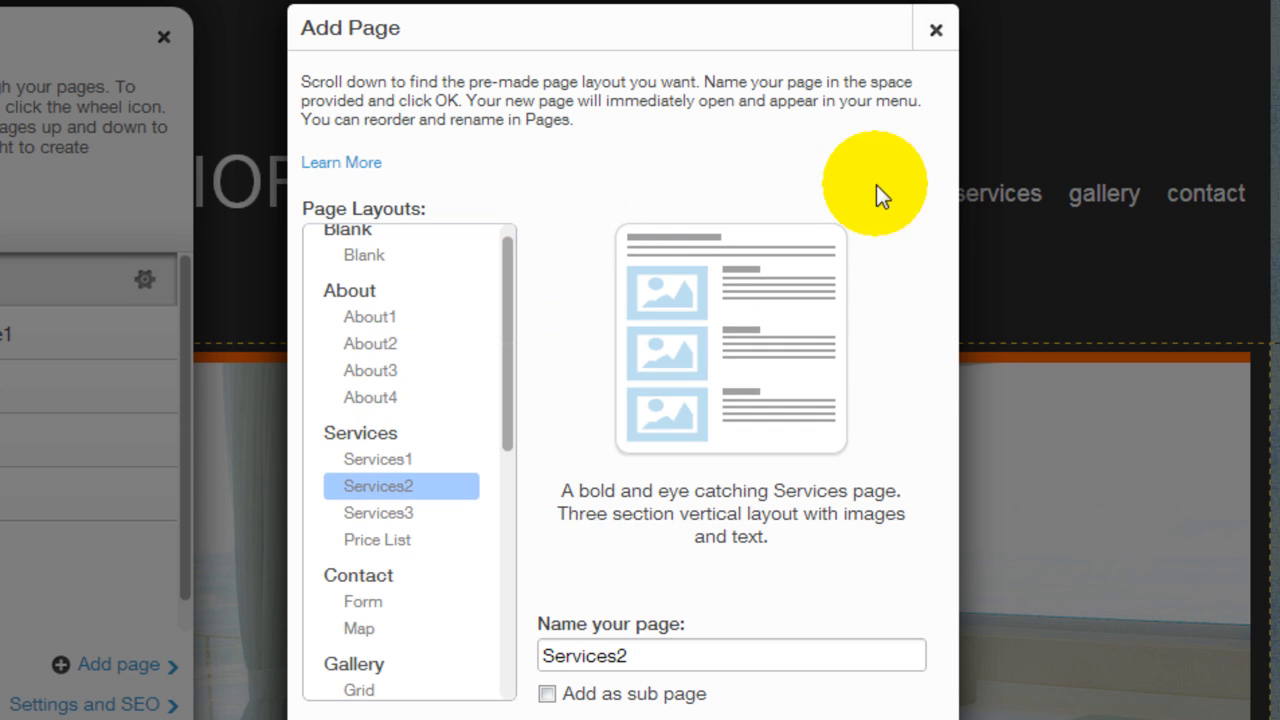
left_click(363, 601)
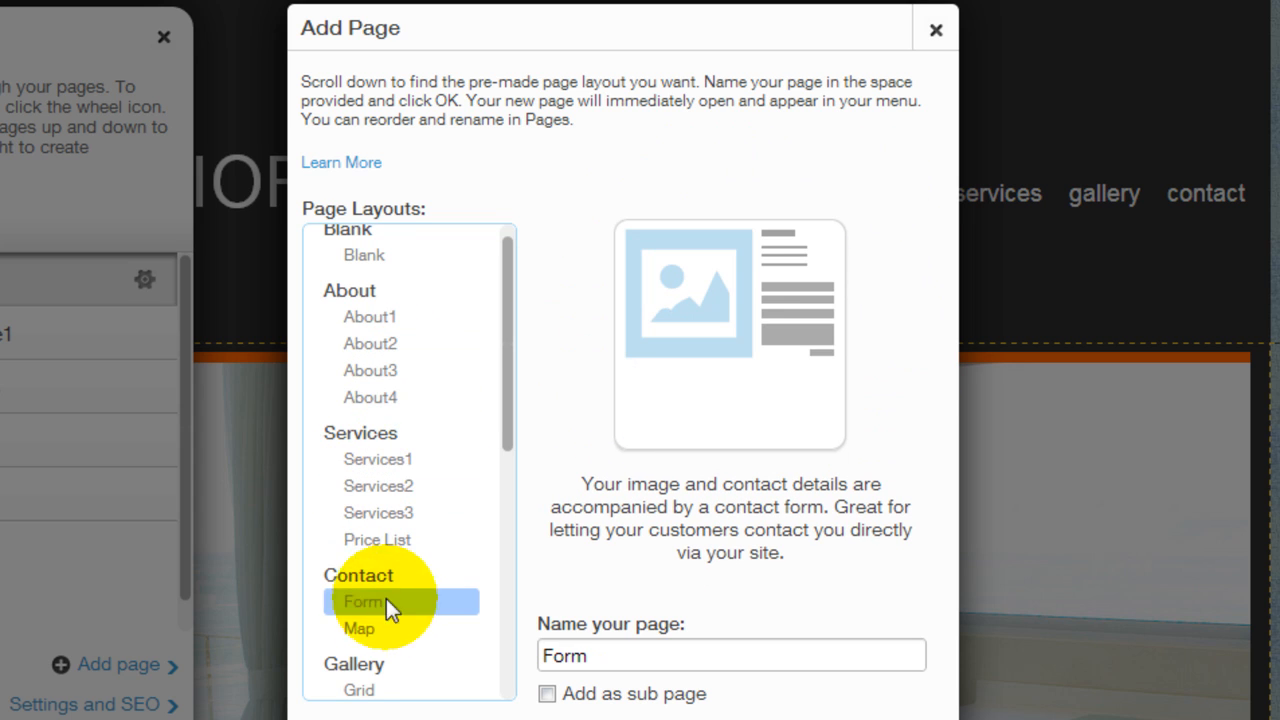
left_click(363, 277)
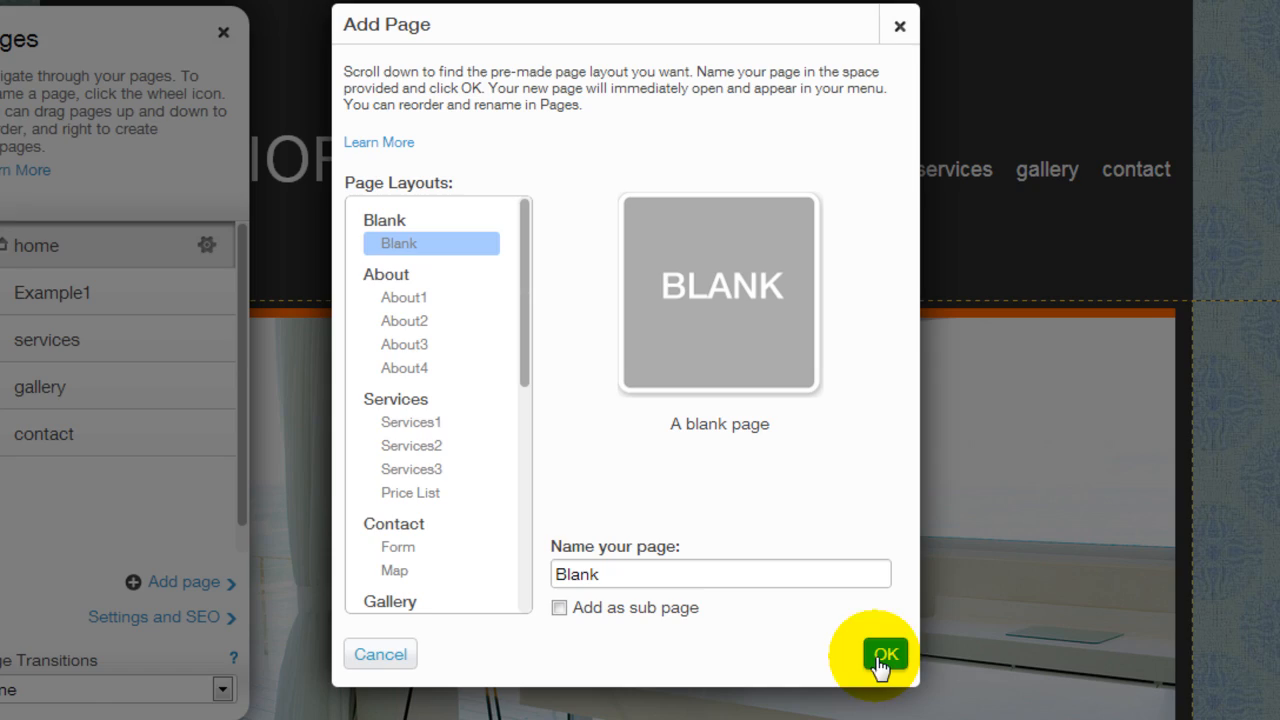
Create the blank page and rename it 'Elements' in its page settings
left_click(884, 653)
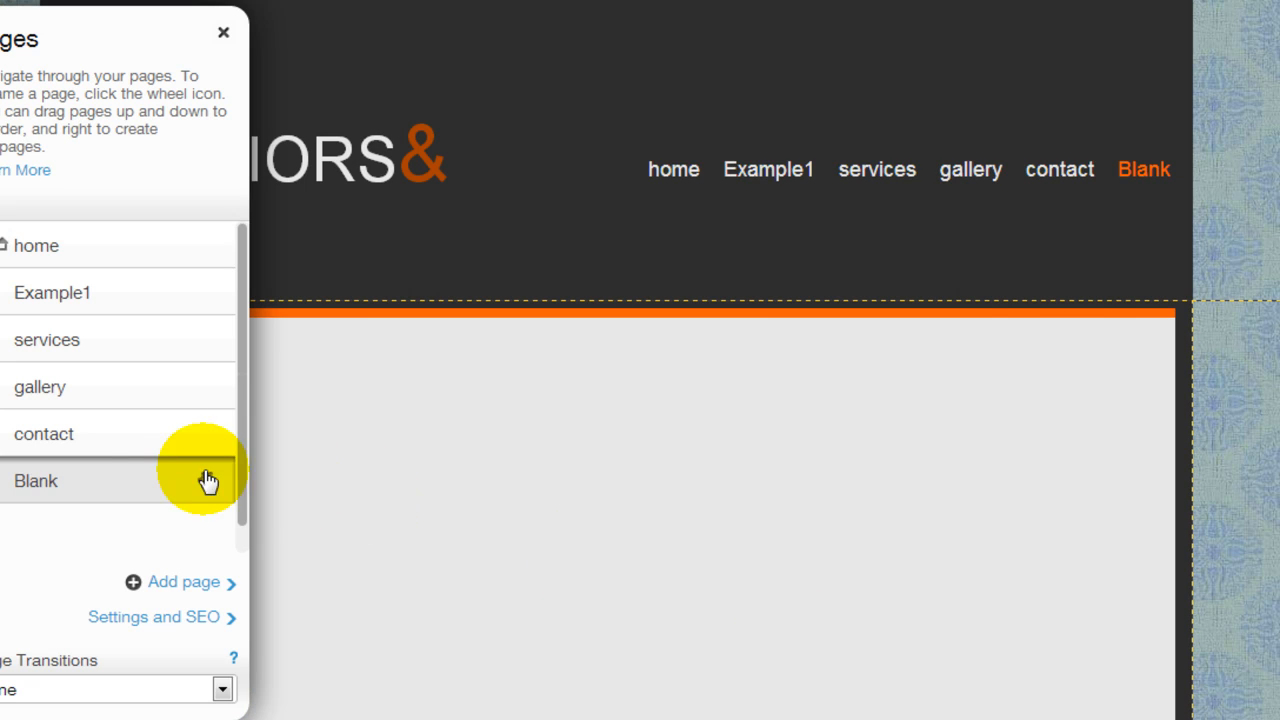
mouse_move(75, 490)
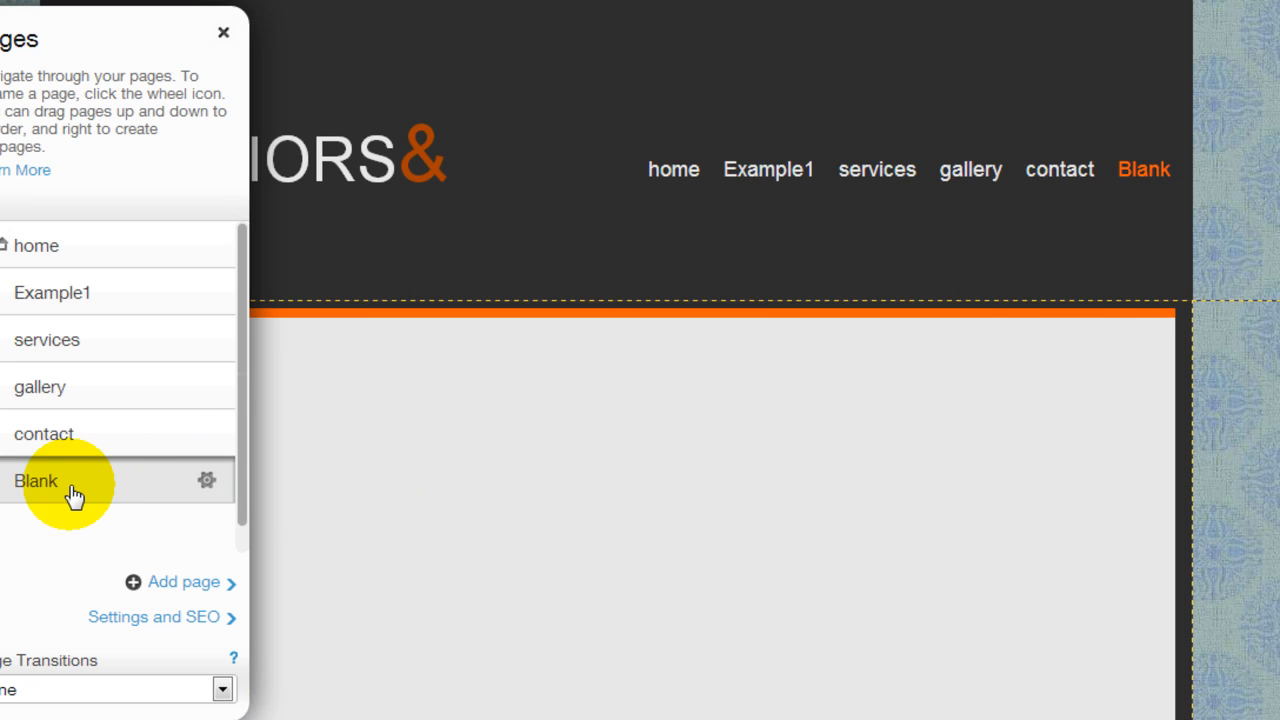
left_click(206, 480)
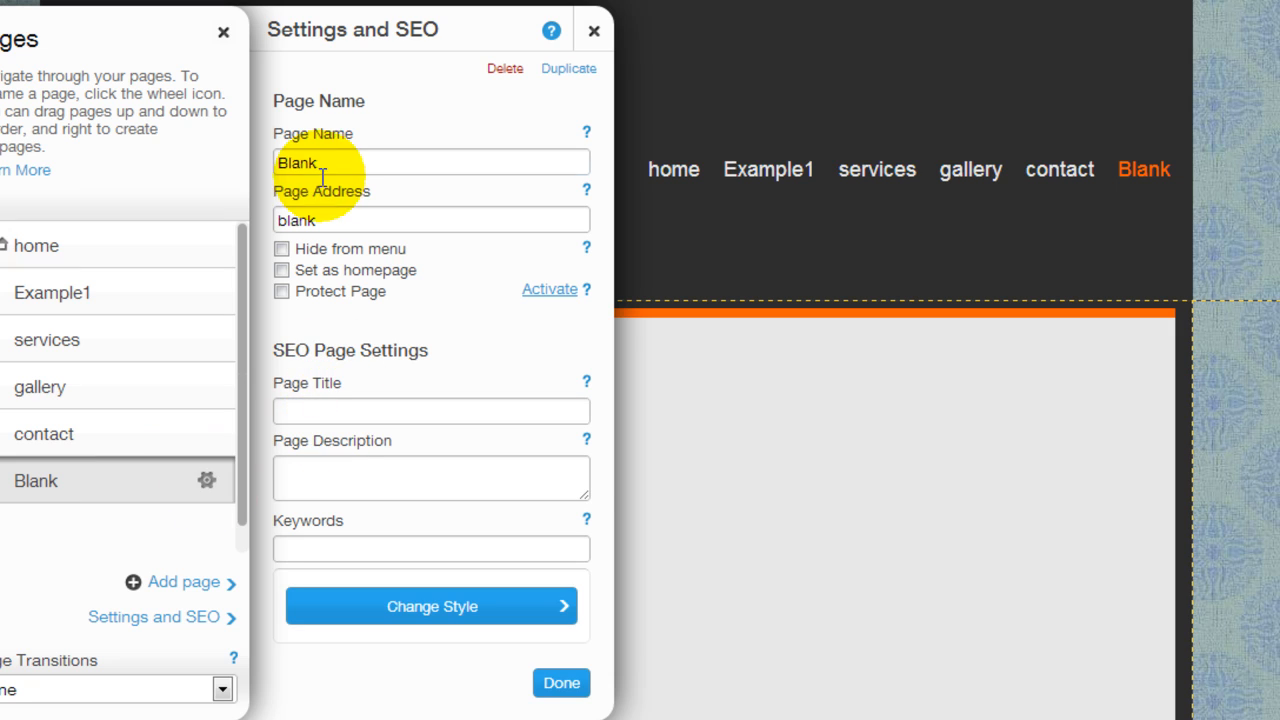
type("ele")
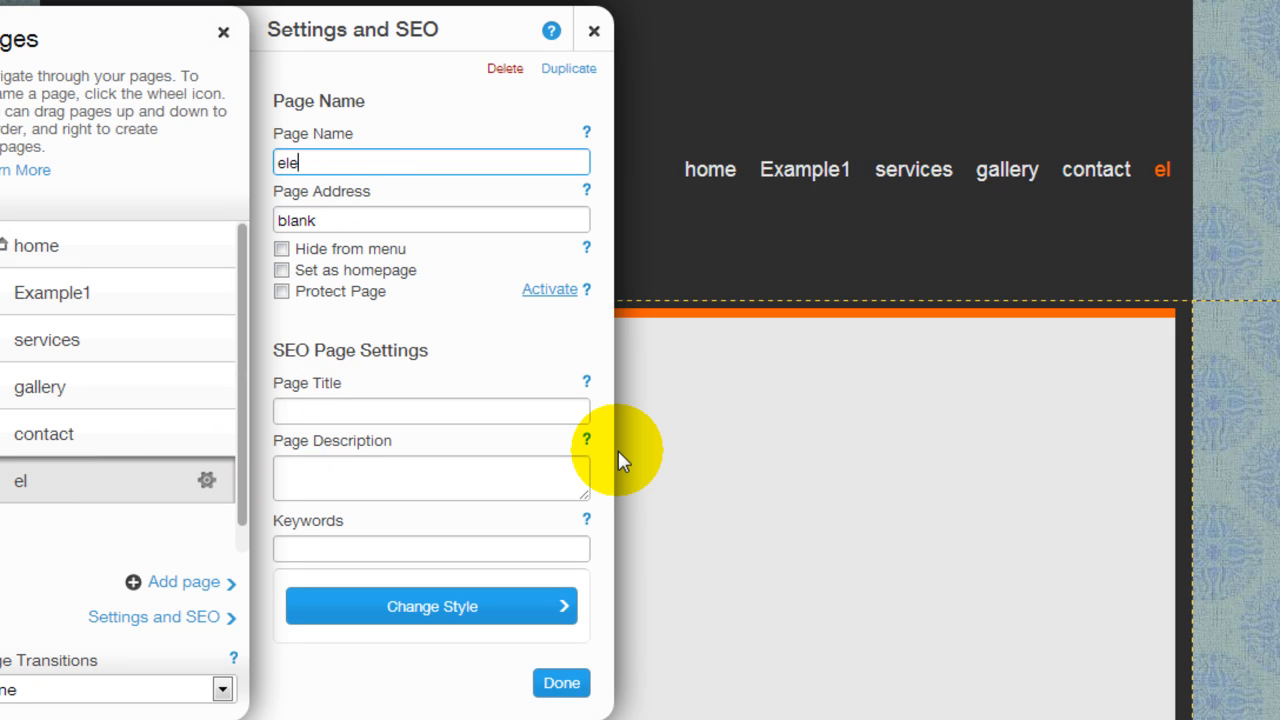
type("Elemn")
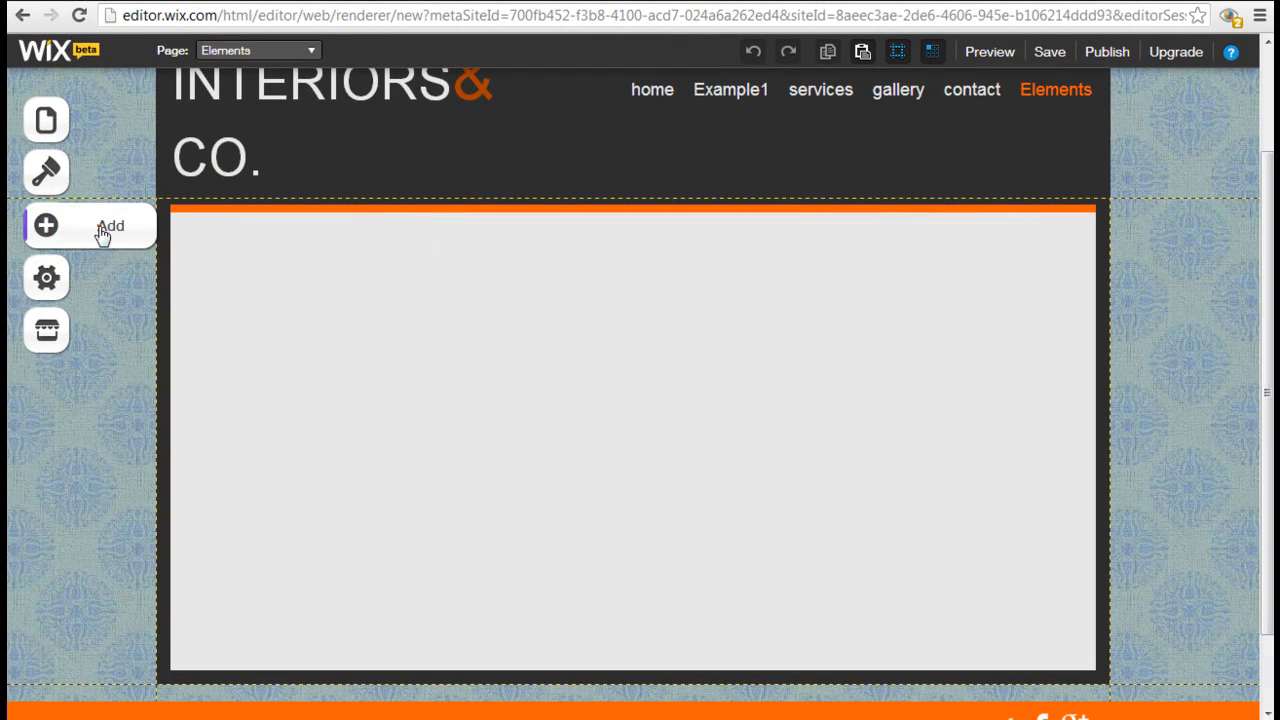
Change the placeholder title's text to 'Example Title'
left_click(46, 225)
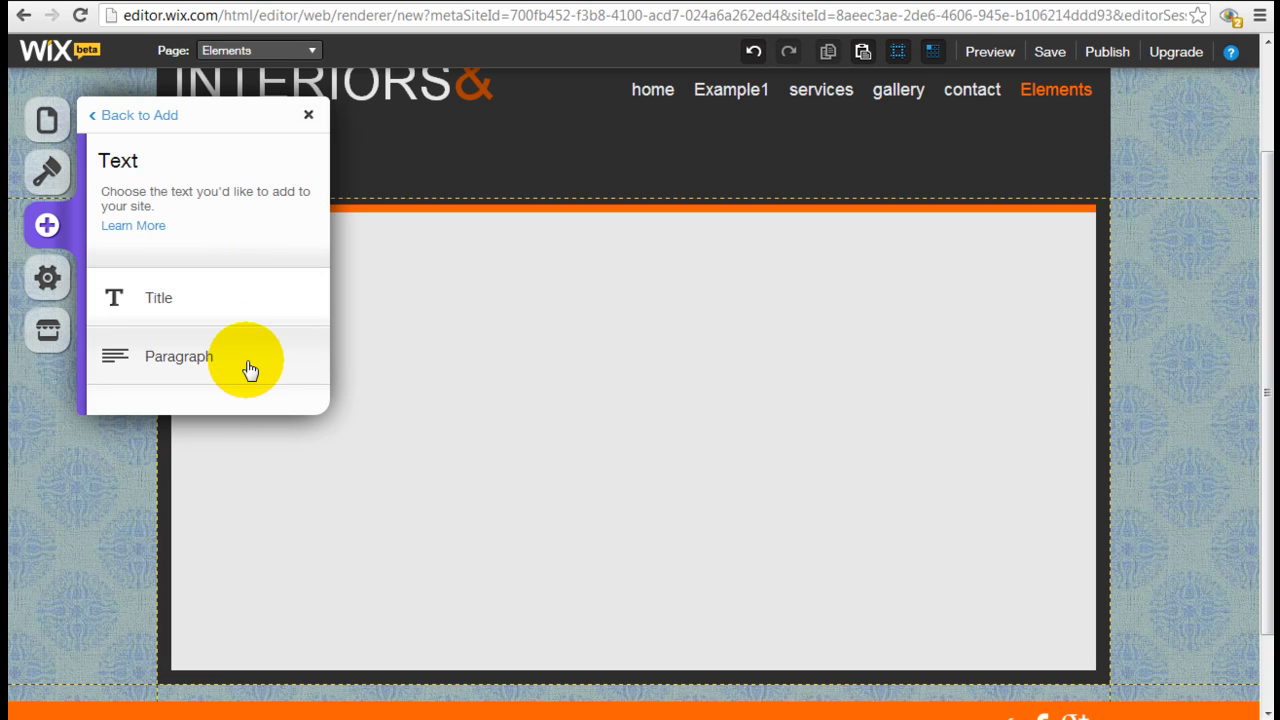
mouse_move(261, 314)
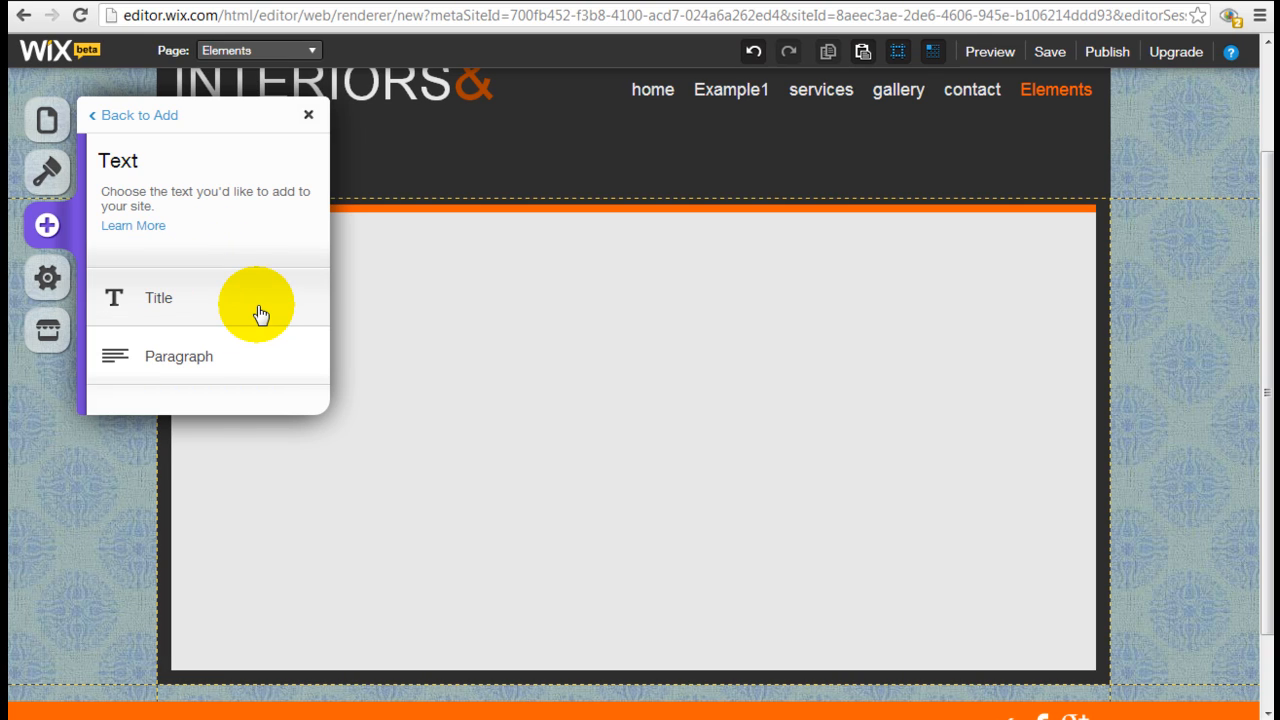
left_click(158, 297)
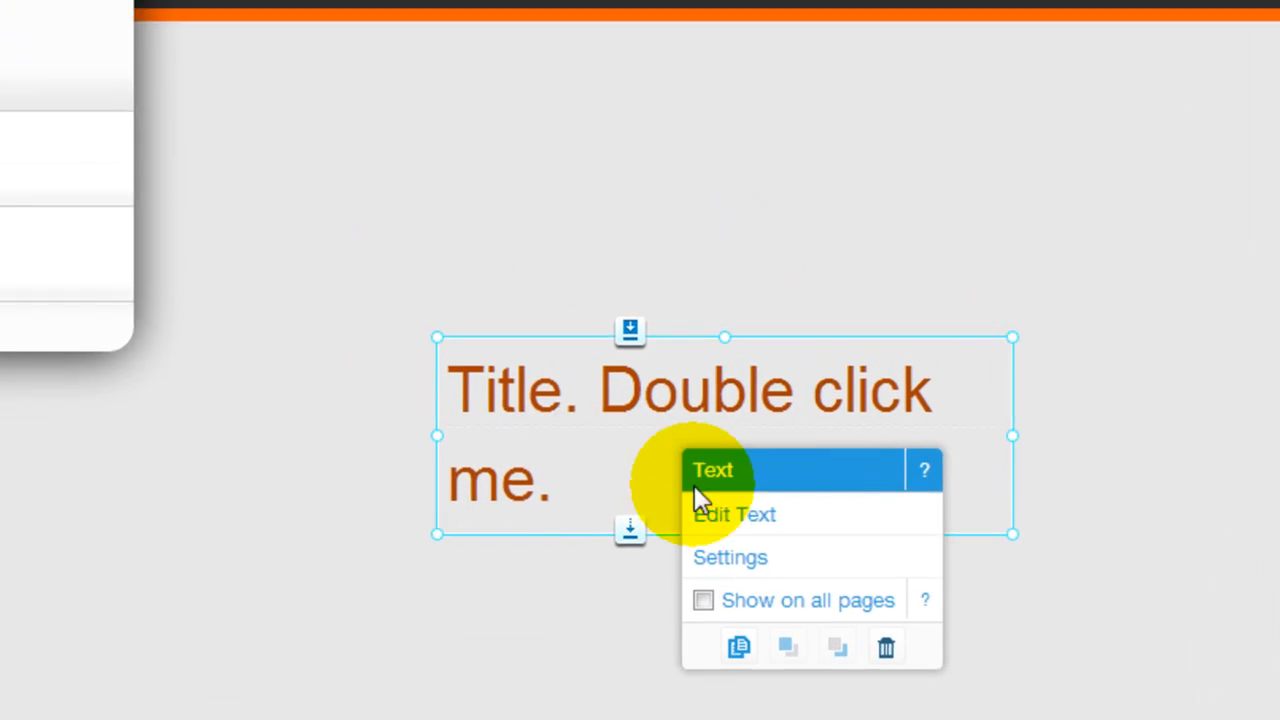
left_click(734, 514)
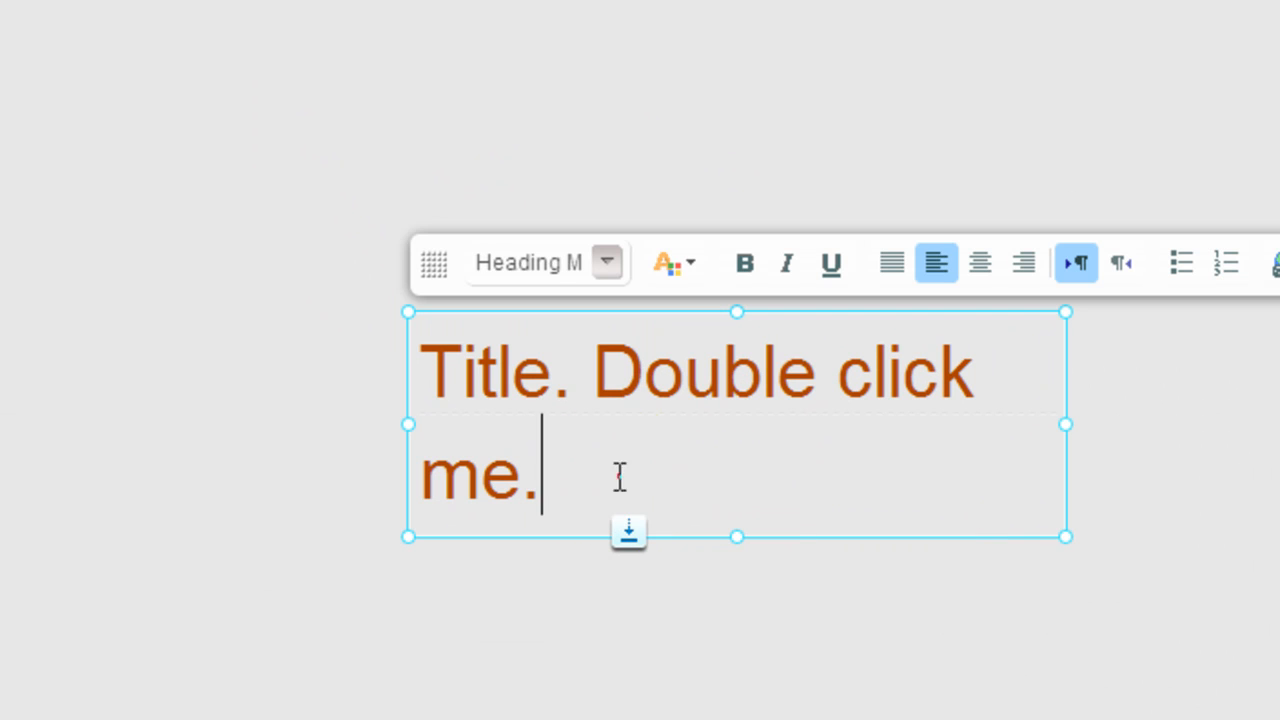
type("Exa")
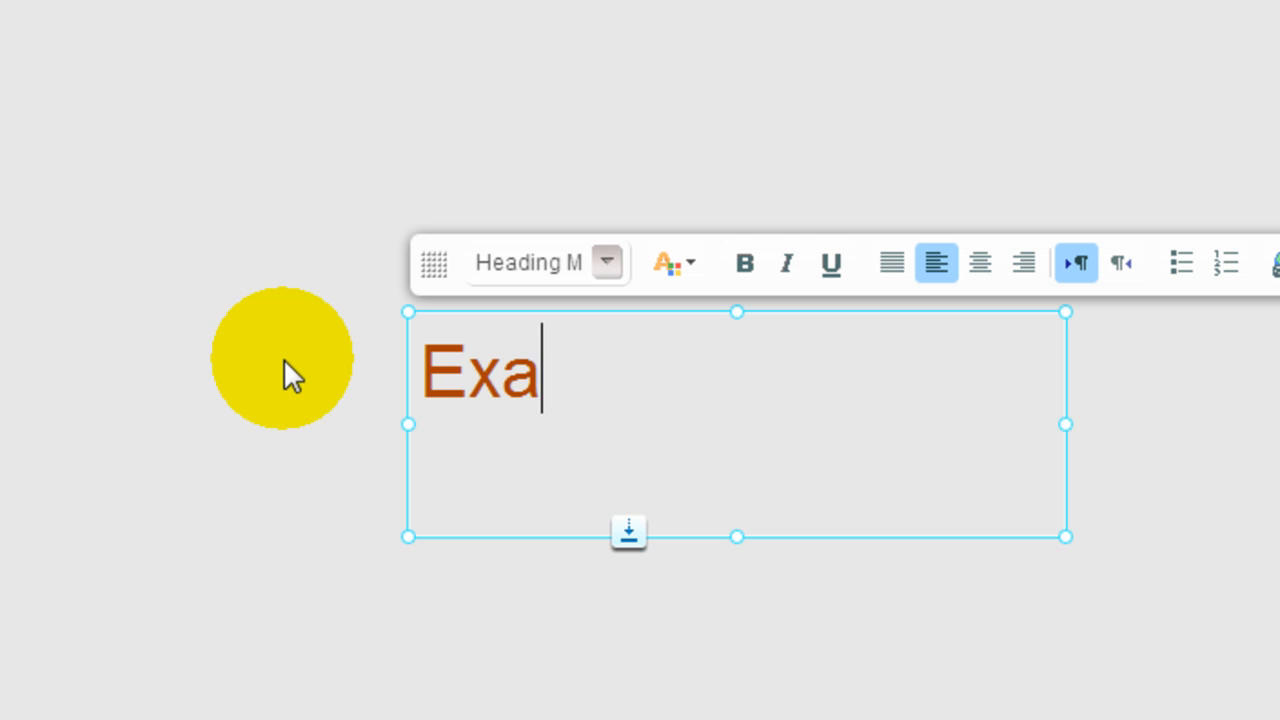
type("mple Title")
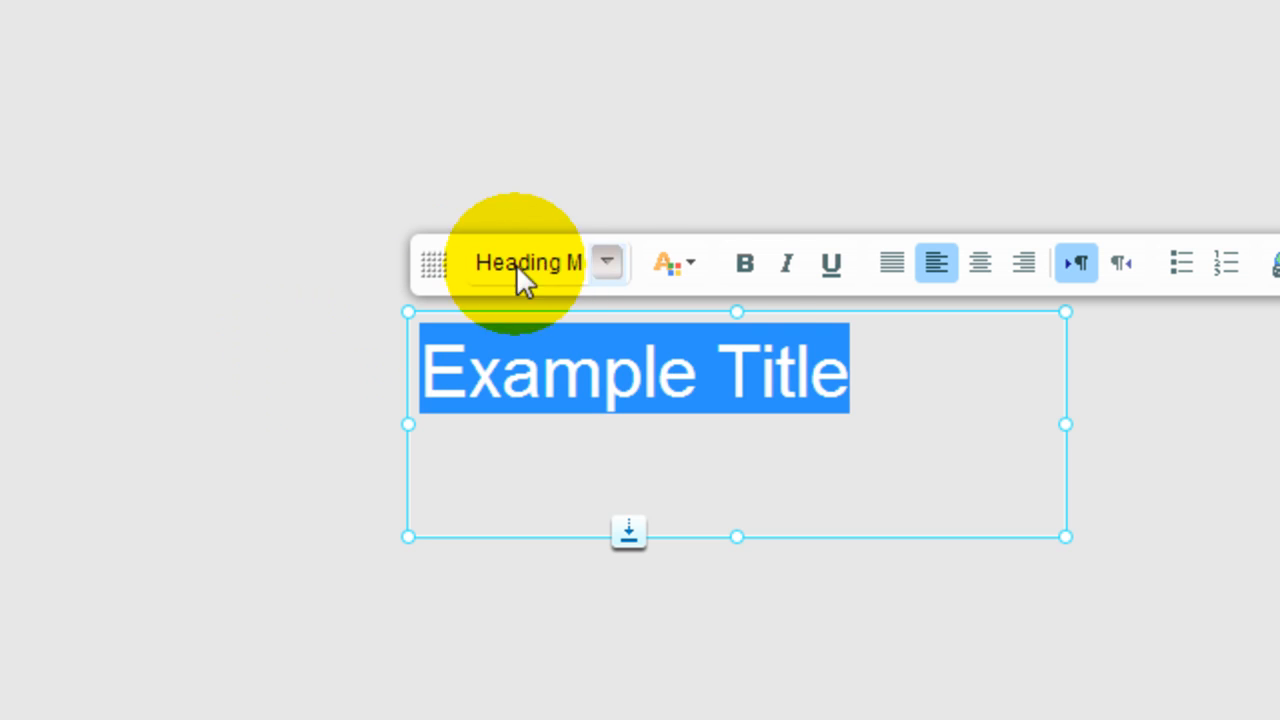
Apply the Body M text style to the title, then switch it to Body L
left_click(607, 262)
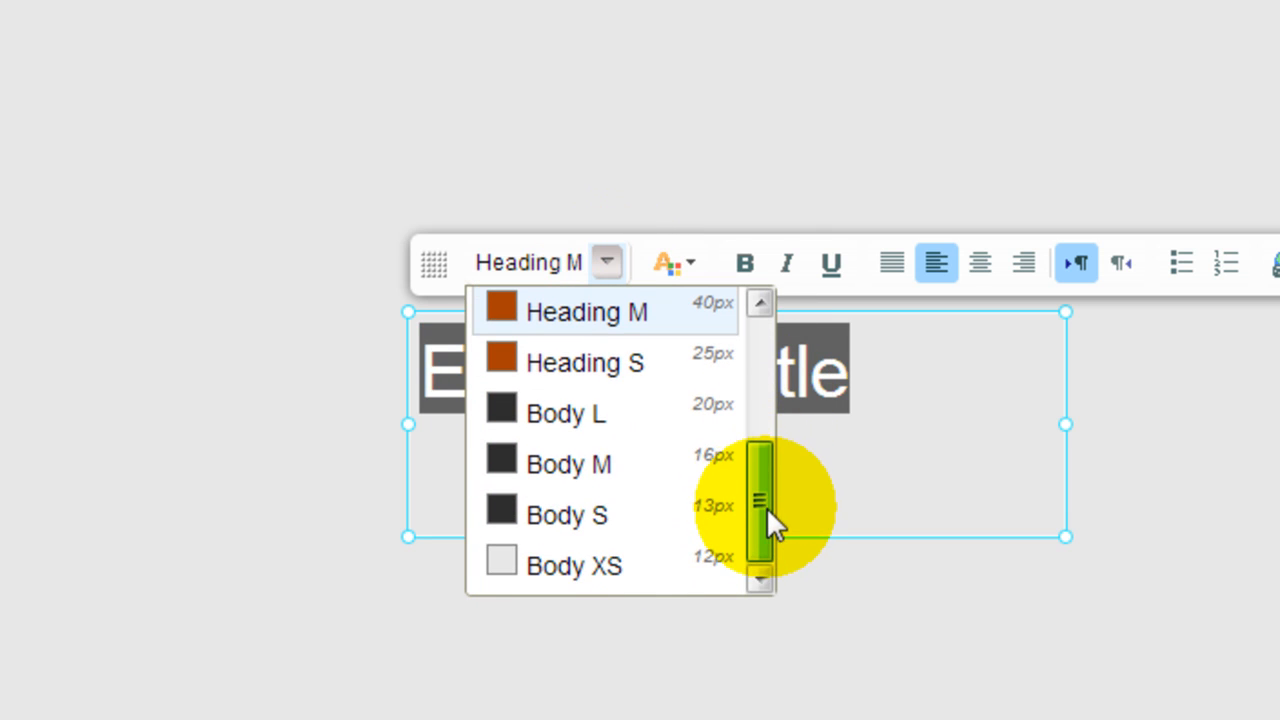
mouse_move(695, 475)
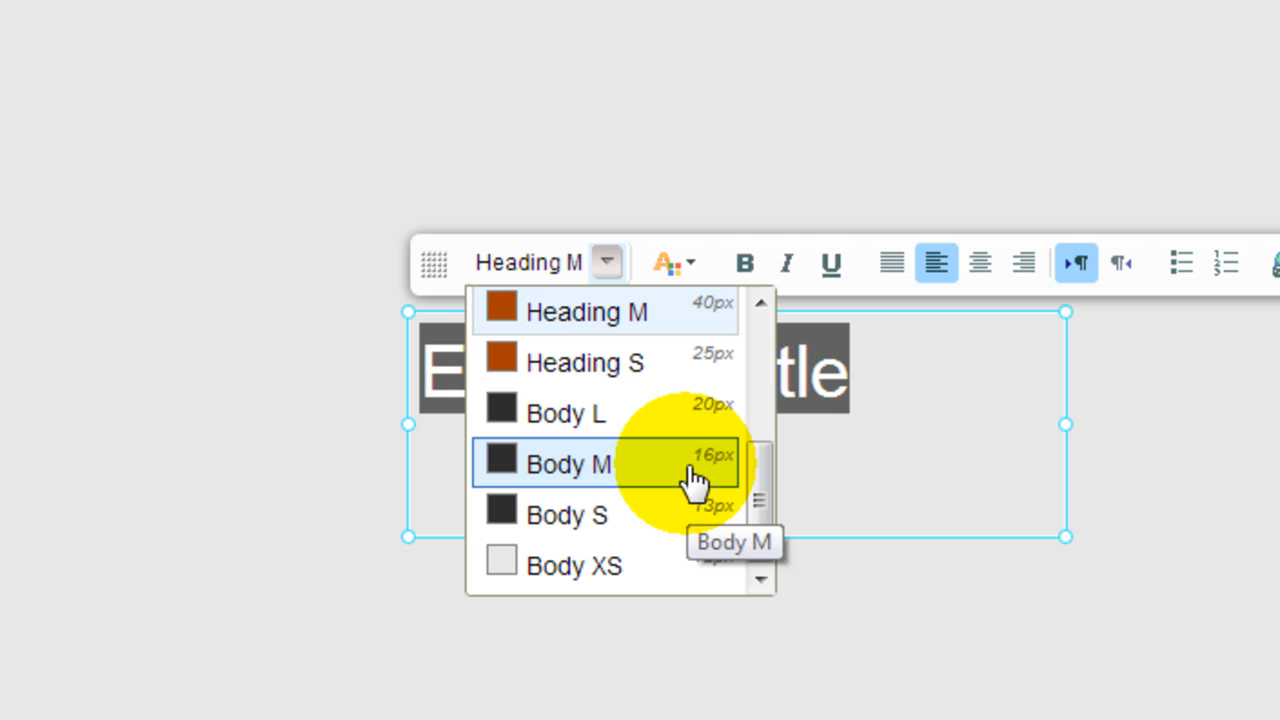
left_click(569, 463)
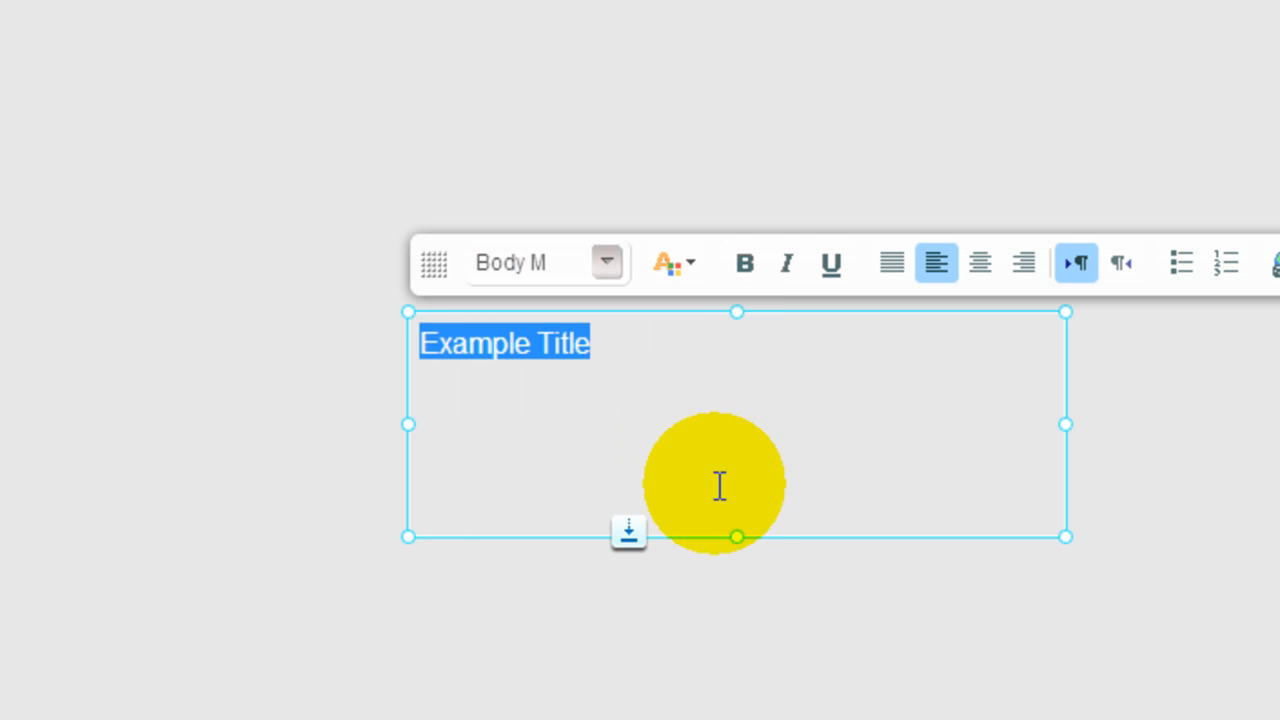
left_click(606, 262)
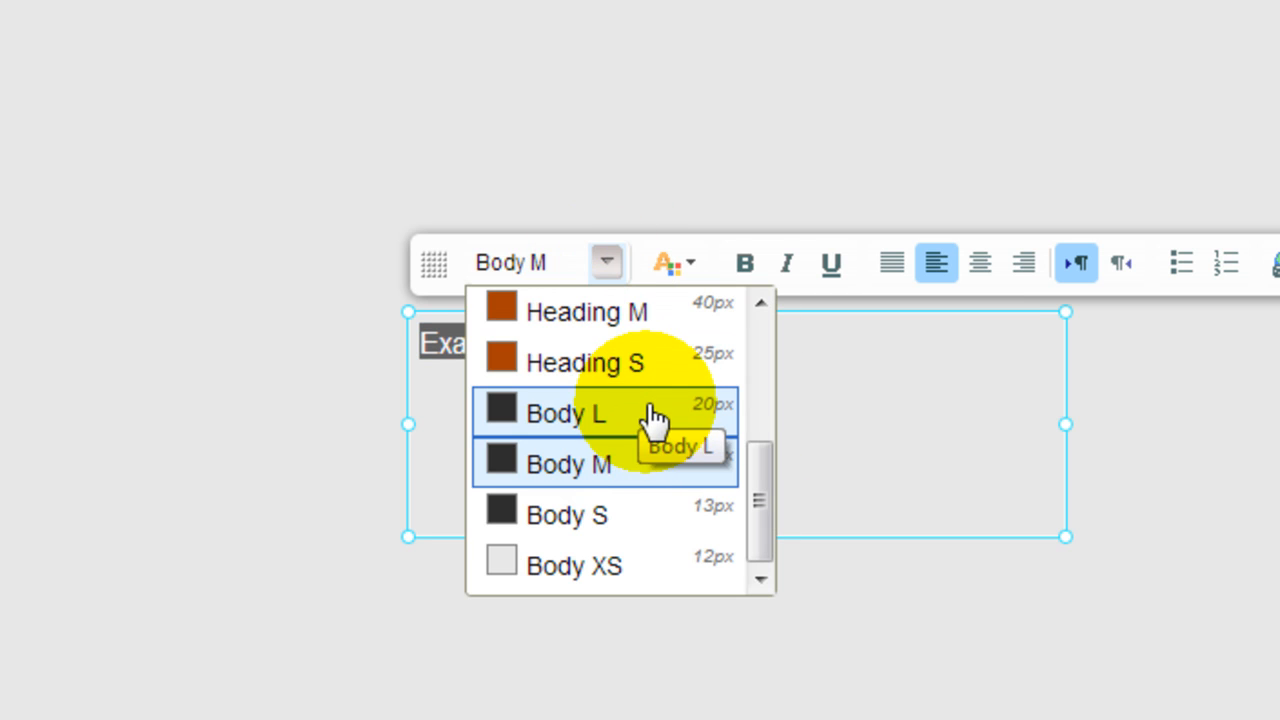
left_click(565, 413)
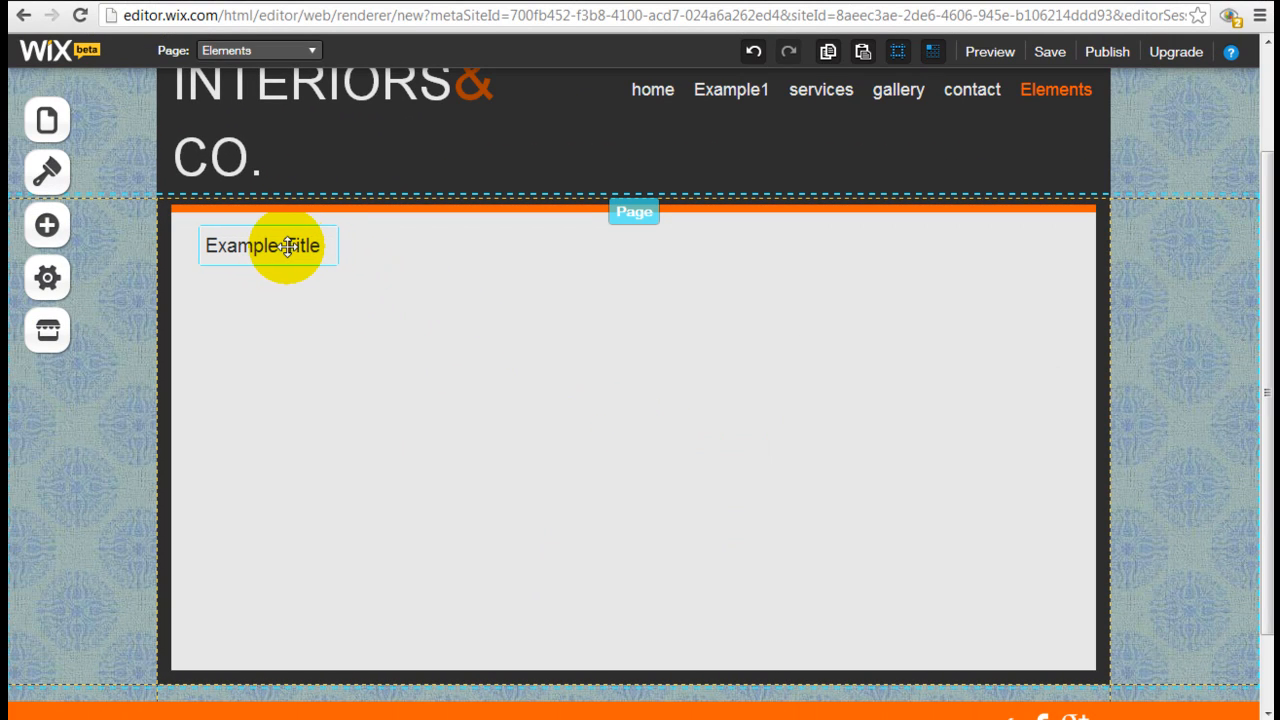
mouse_move(47, 225)
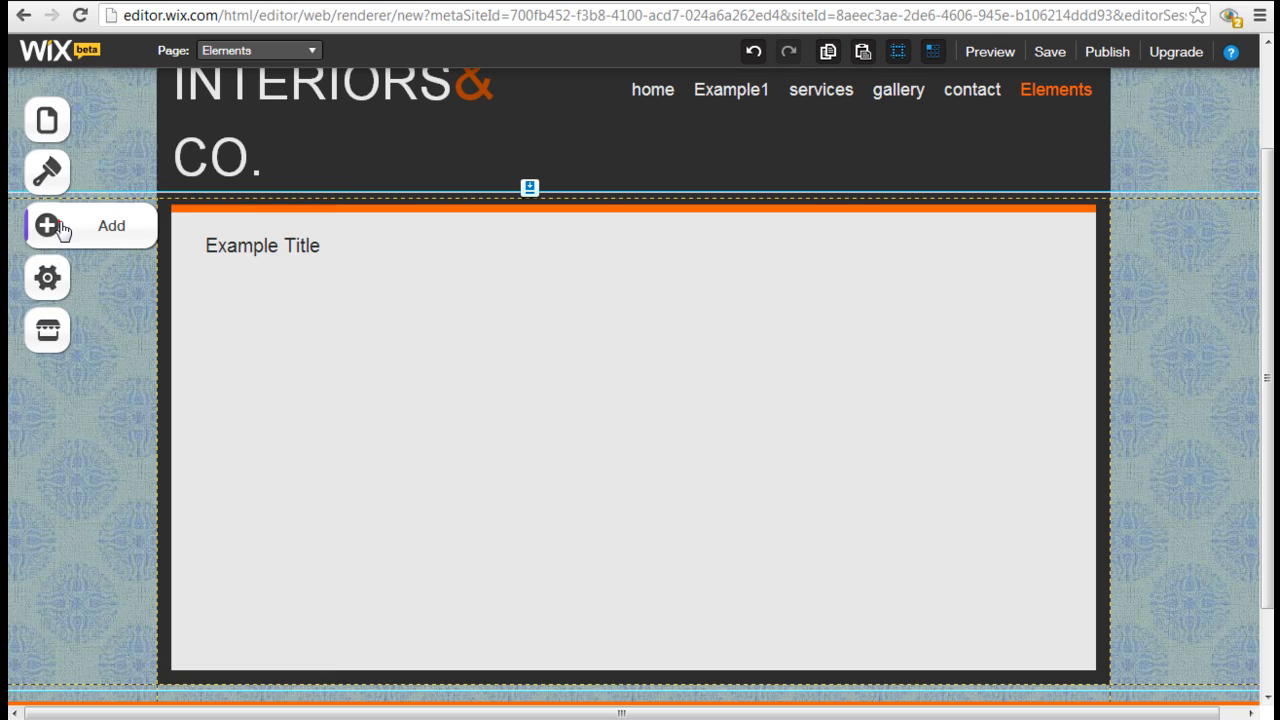
Add a Paragraph text element and place it directly under 'Example Title'
left_click(47, 225)
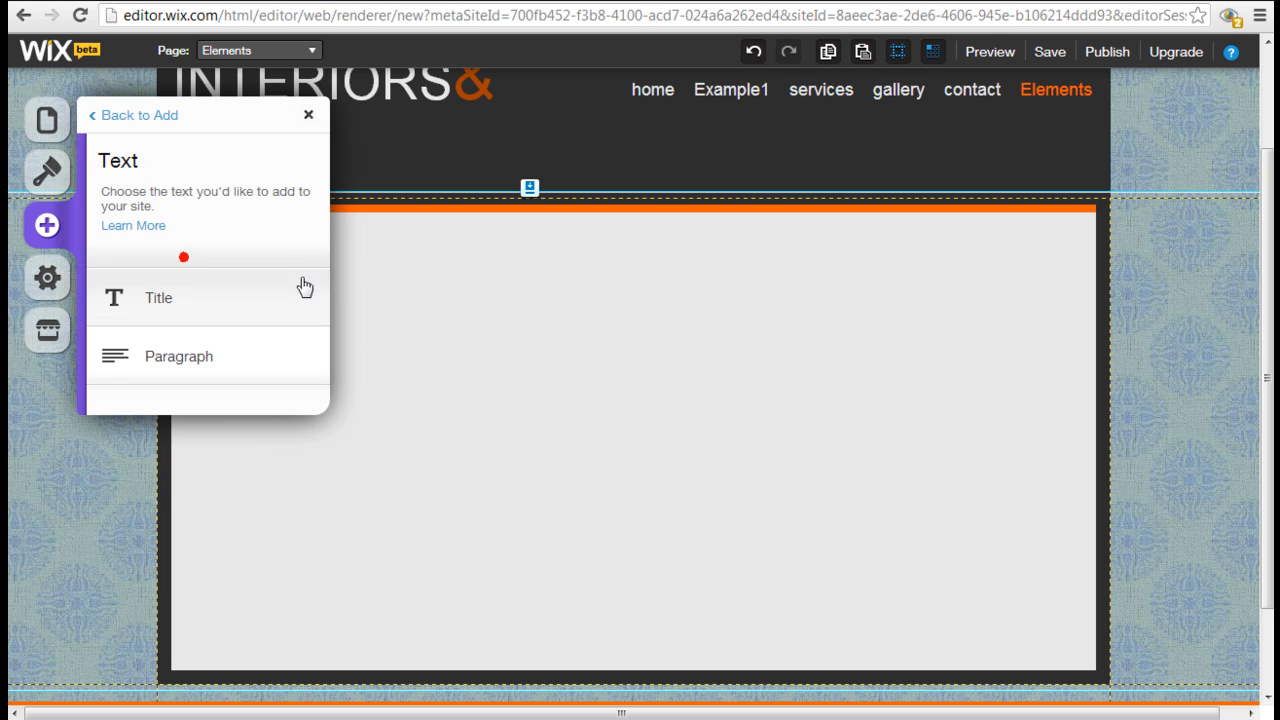
left_click(179, 356)
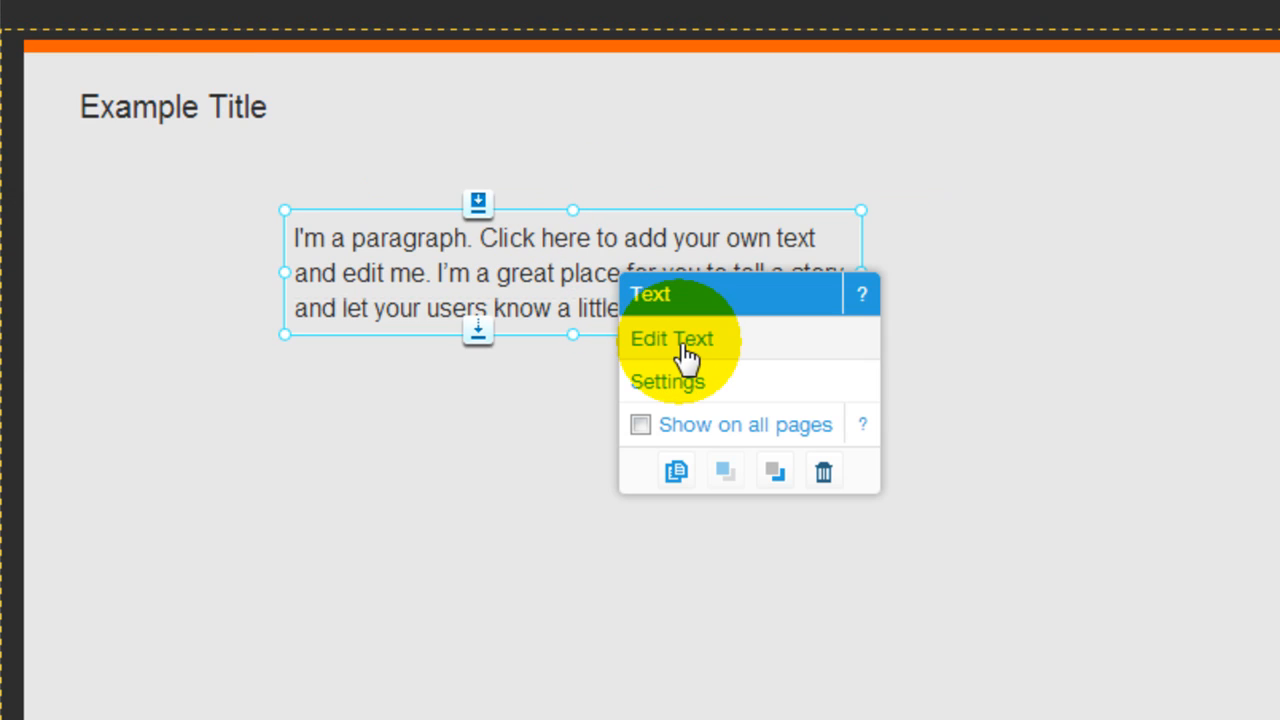
left_click(672, 338)
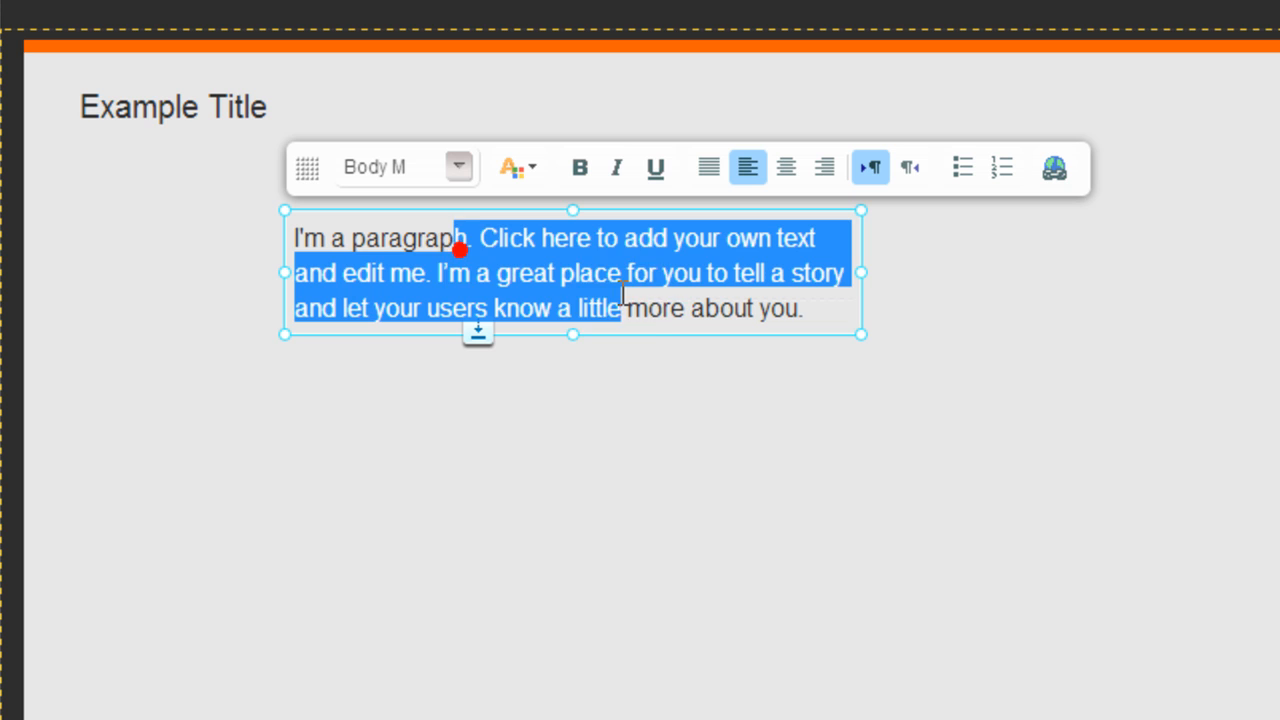
left_click(545, 283)
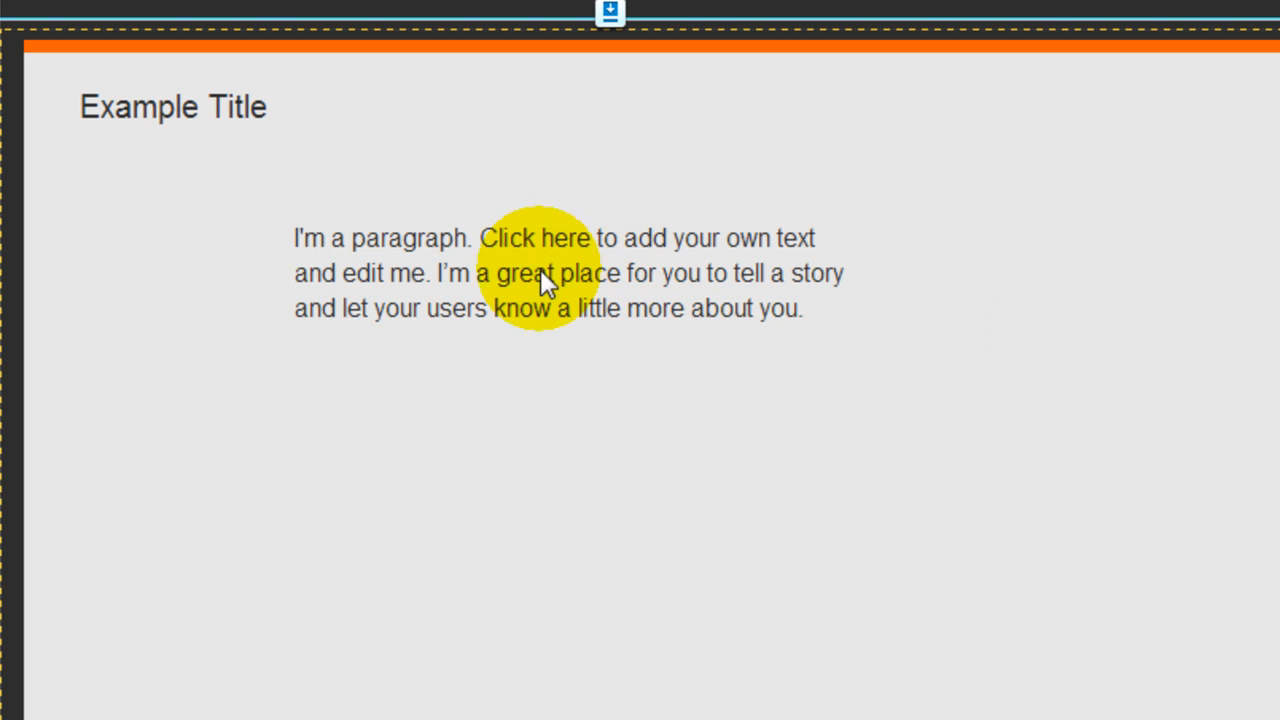
left_click(545, 285)
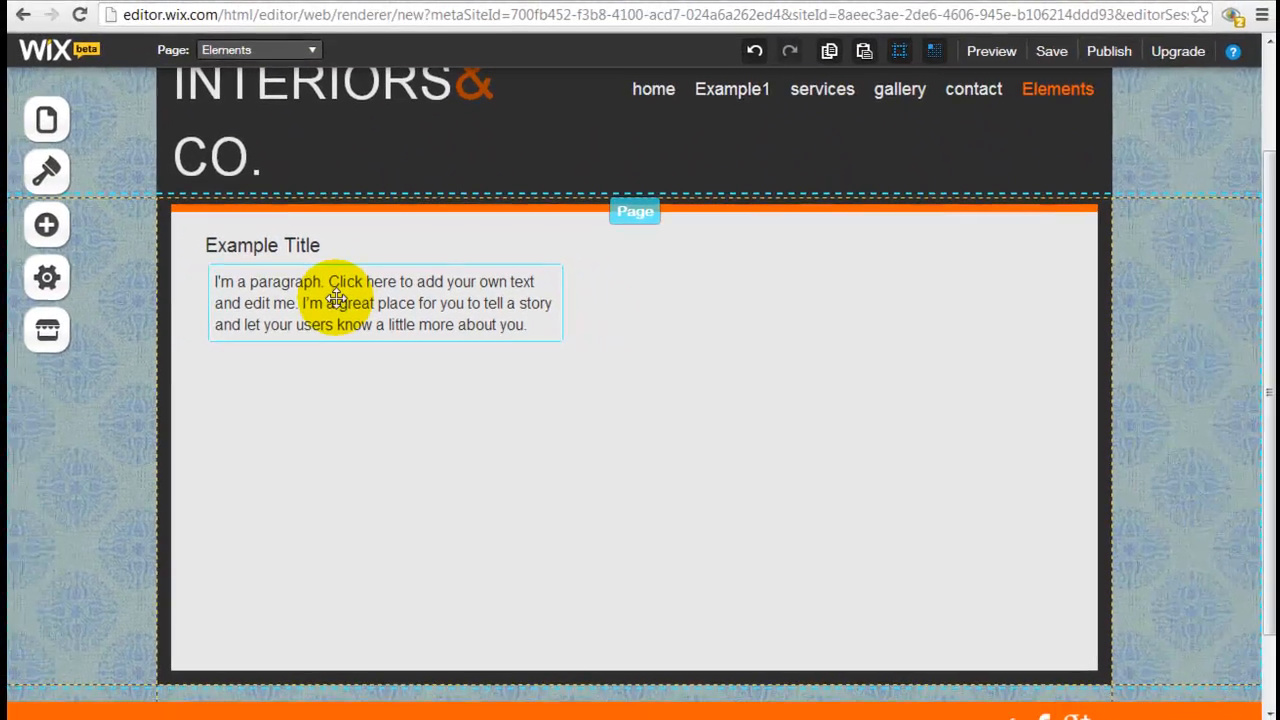
Open the Add elements panel and scroll through its element categories
left_click(47, 224)
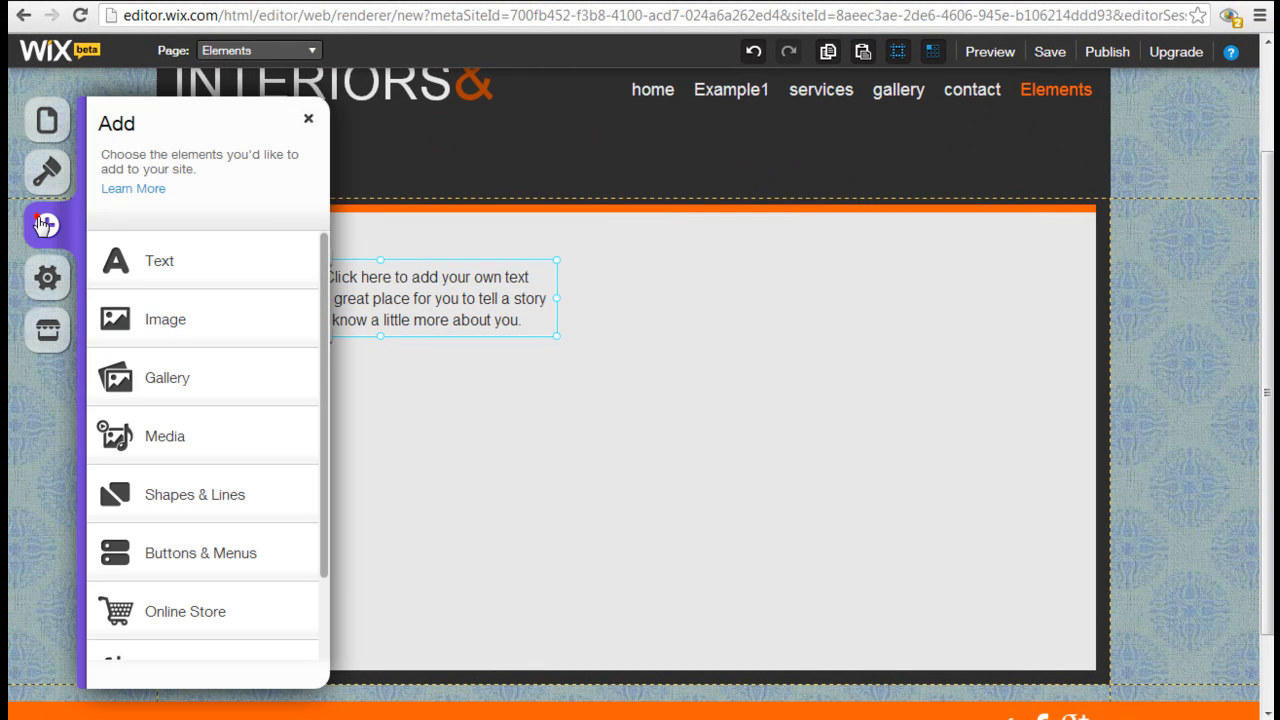
mouse_move(275, 300)
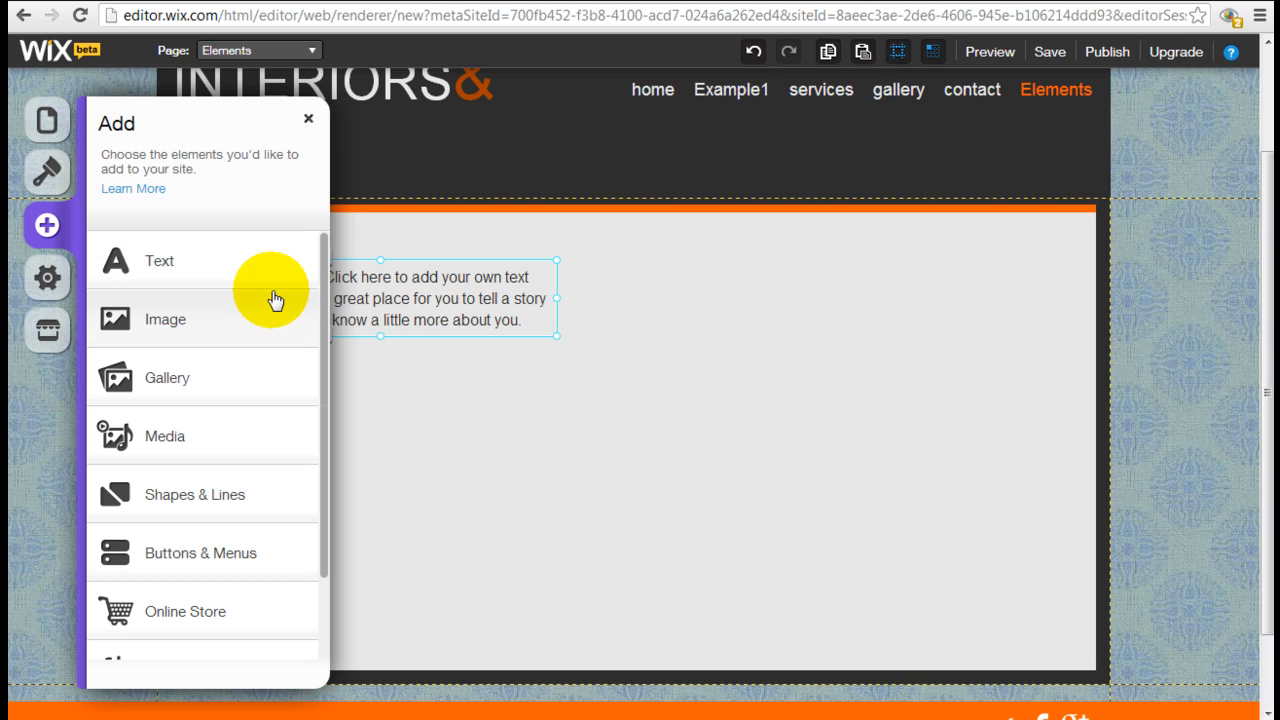
mouse_move(322, 335)
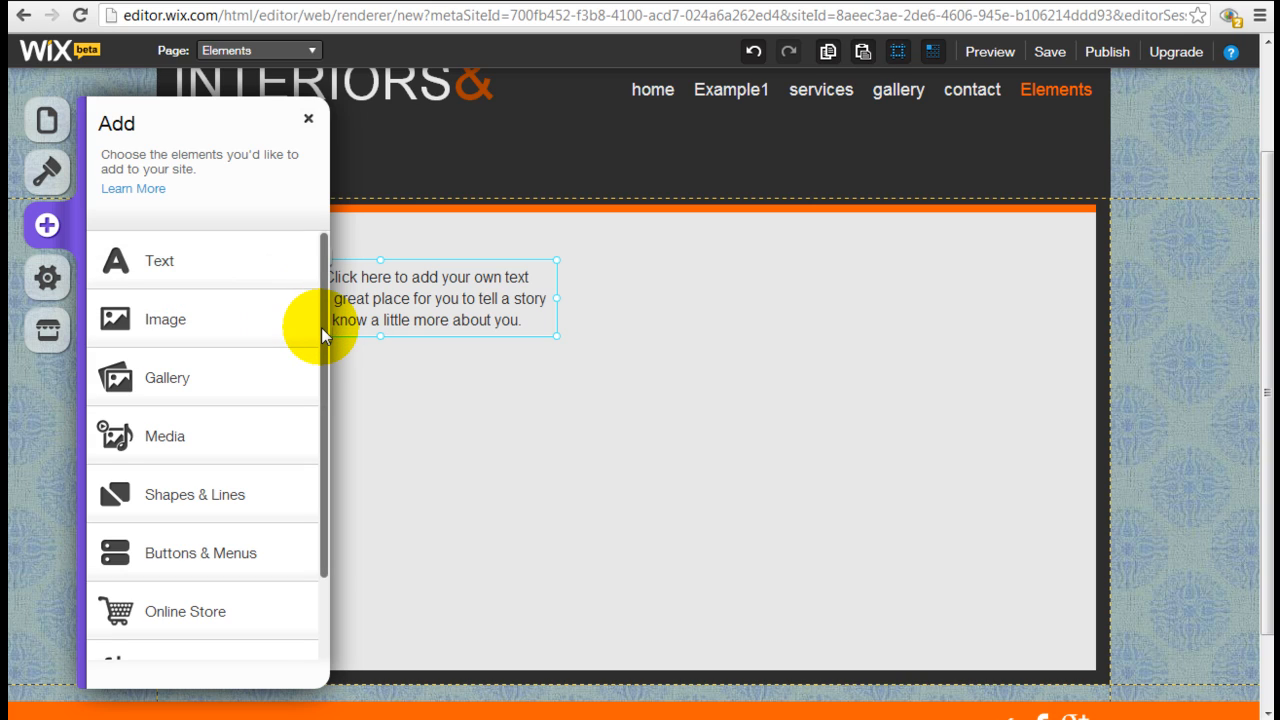
scroll("down", 3)
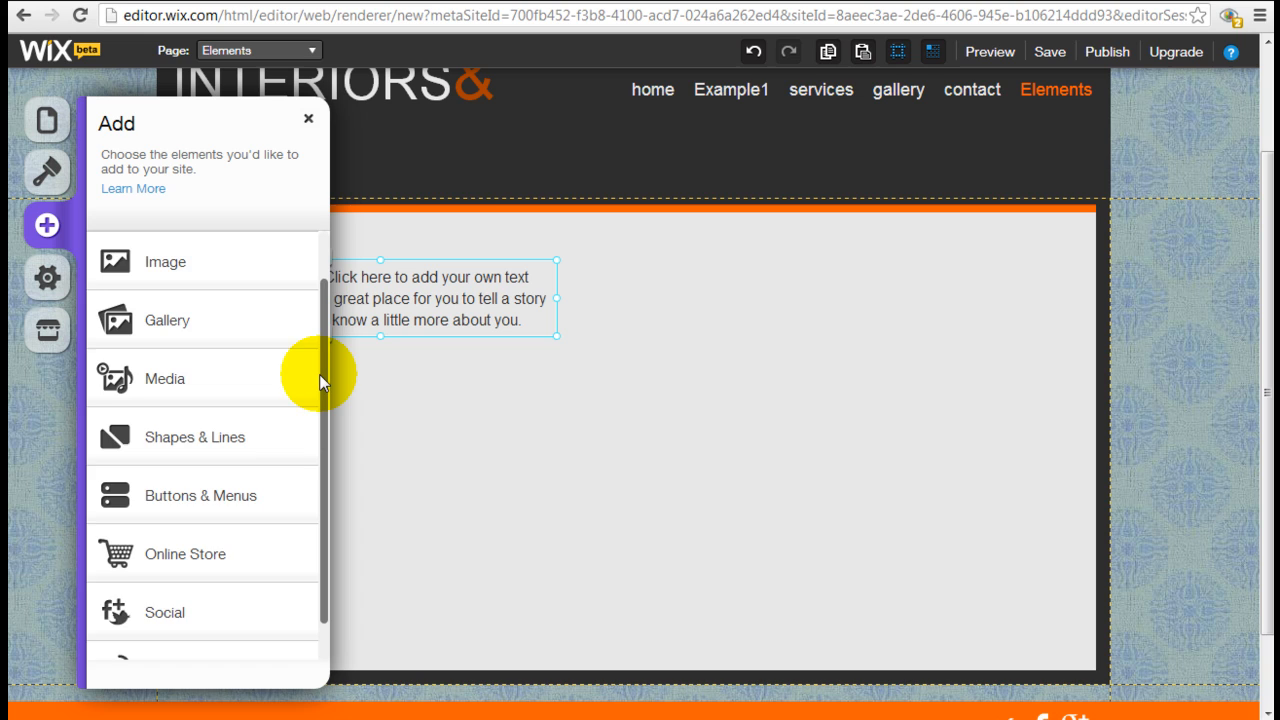
scroll("up", 3)
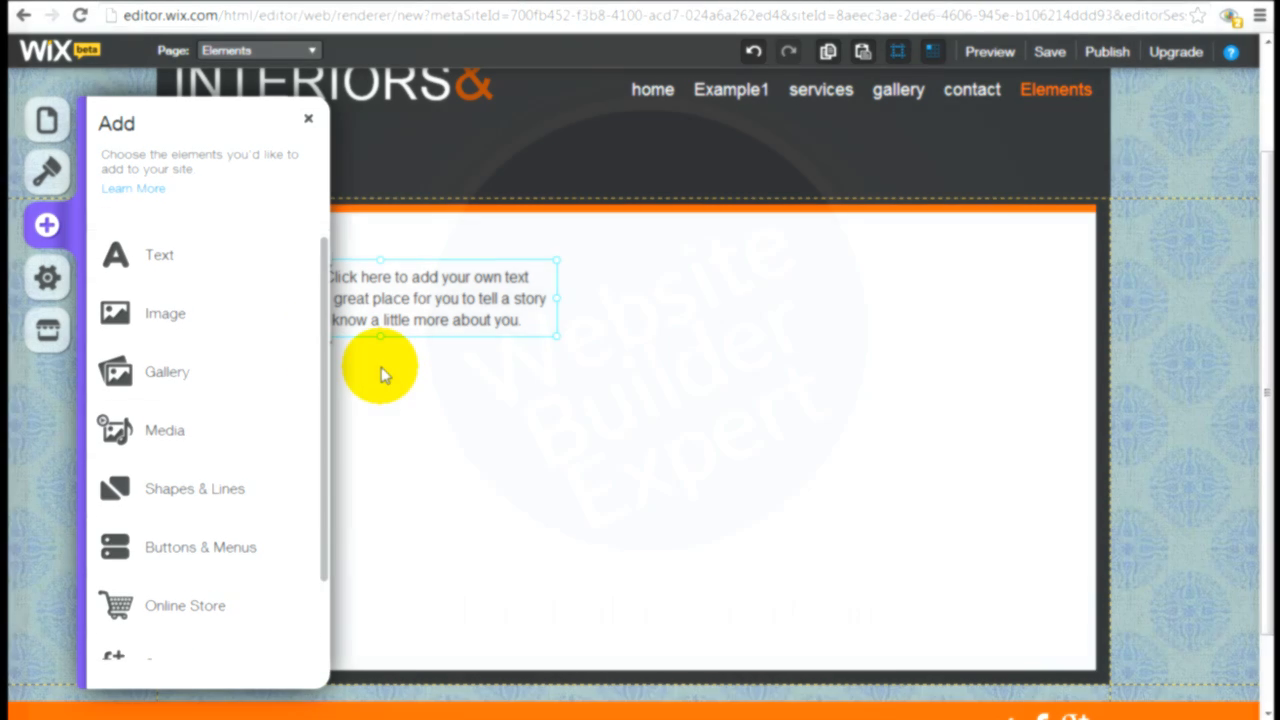